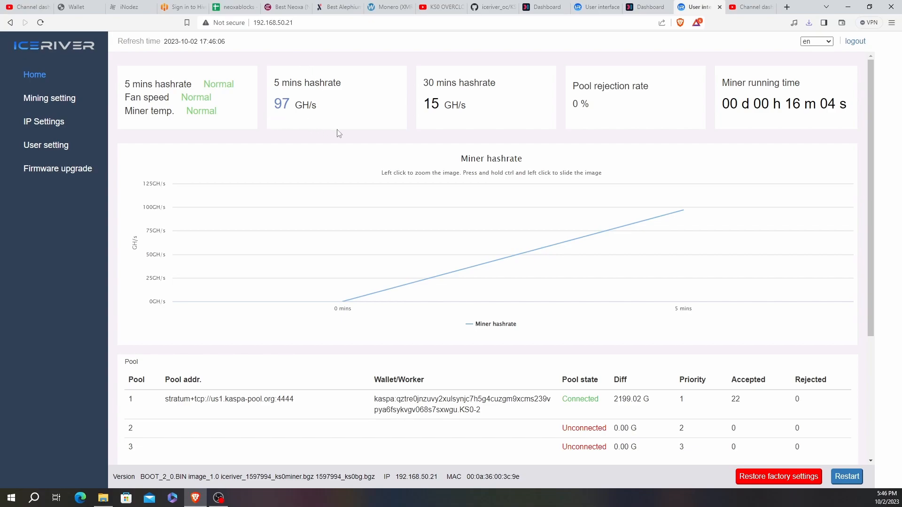
mouse_move(424, 143)
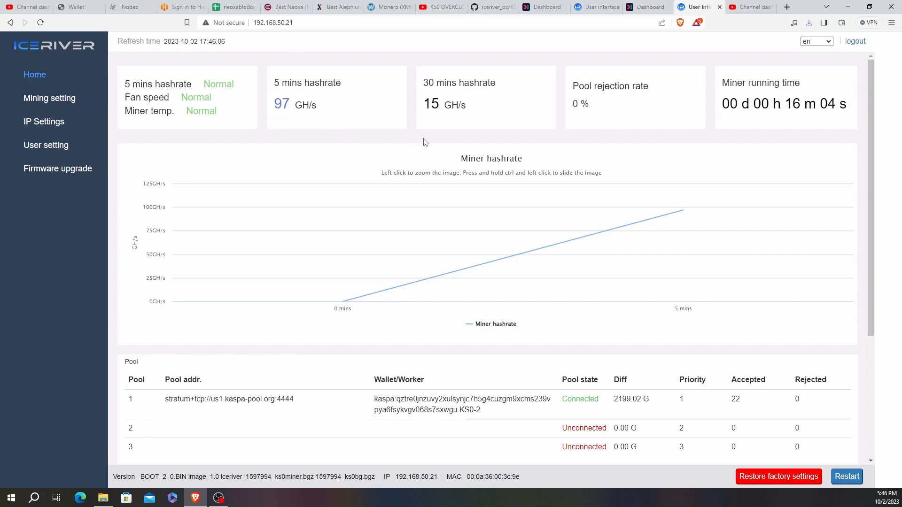
mouse_move(768, 139)
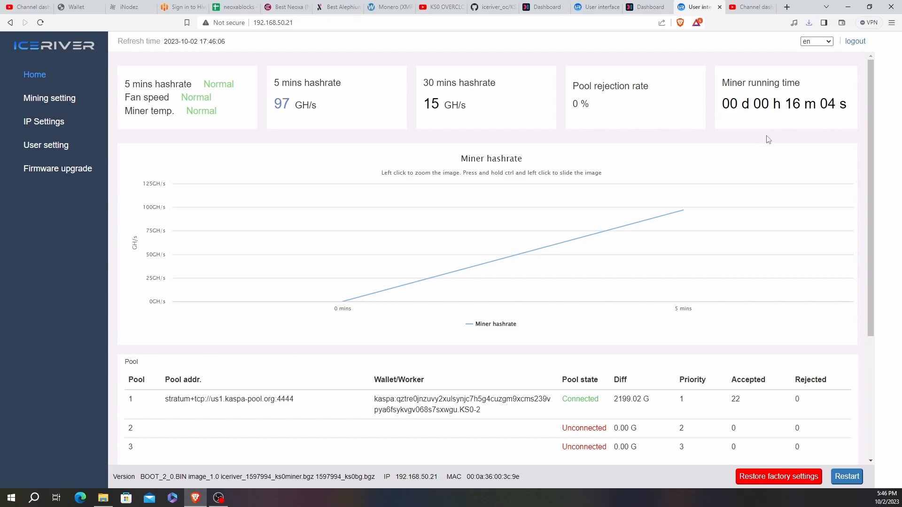
mouse_move(764, 185)
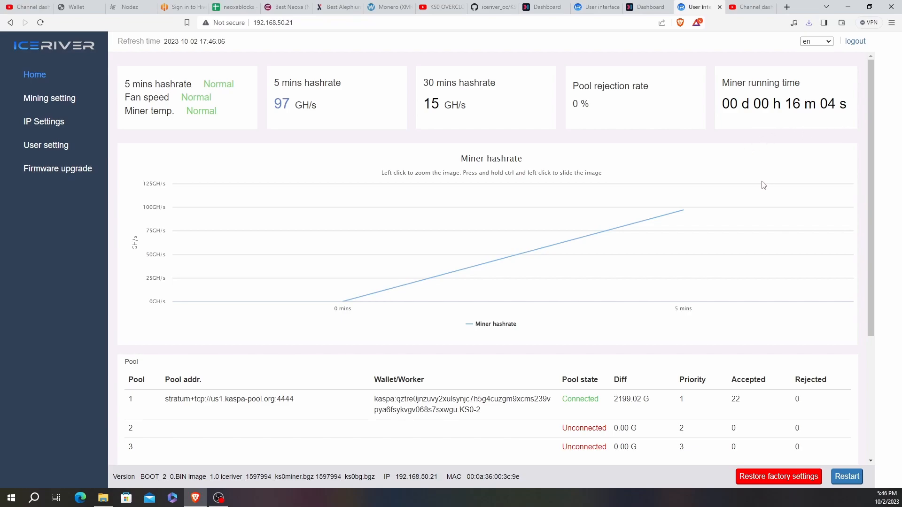
mouse_move(684, 211)
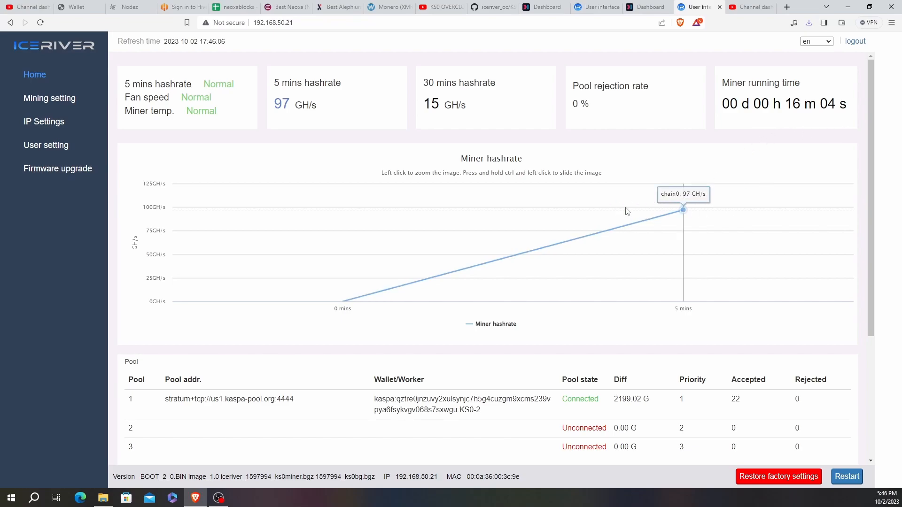
mouse_move(492, 185)
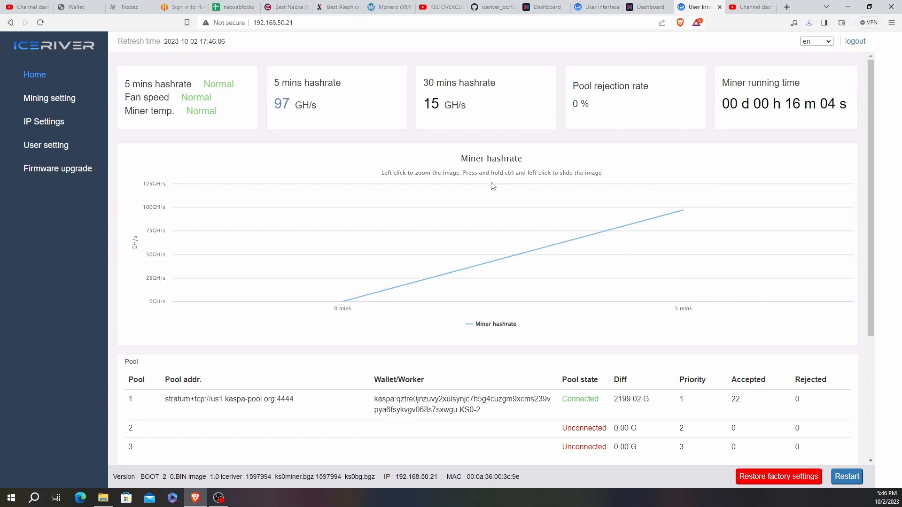
mouse_move(498, 24)
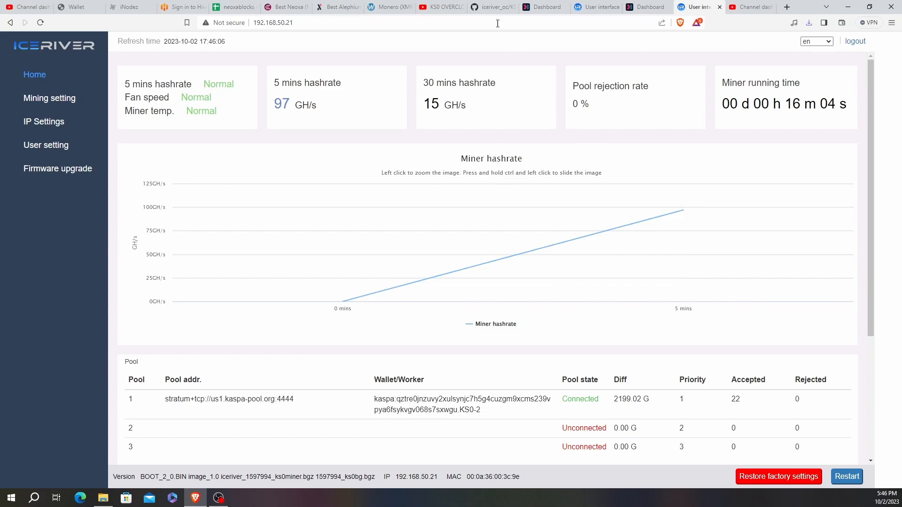
Download the raw update160.bgz firmware file (11.1 MB) from the KS0 files folder
left_click(493, 7)
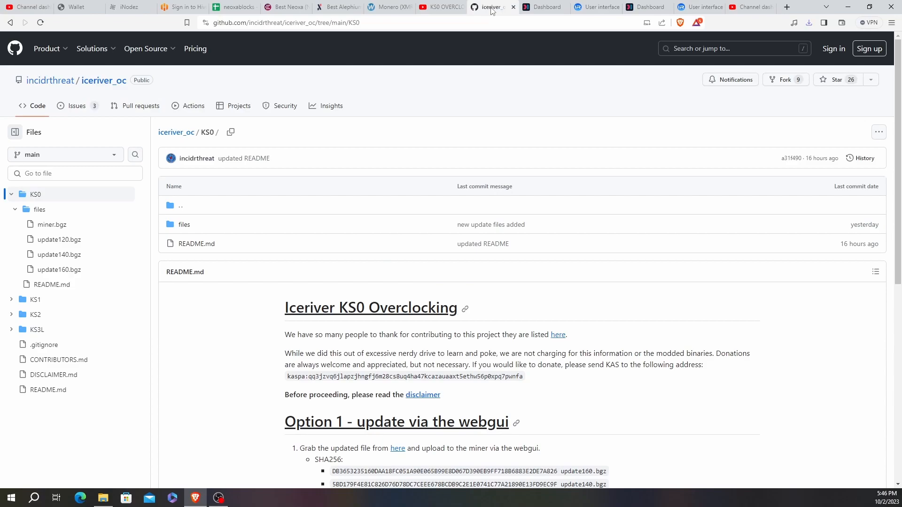
mouse_move(542, 181)
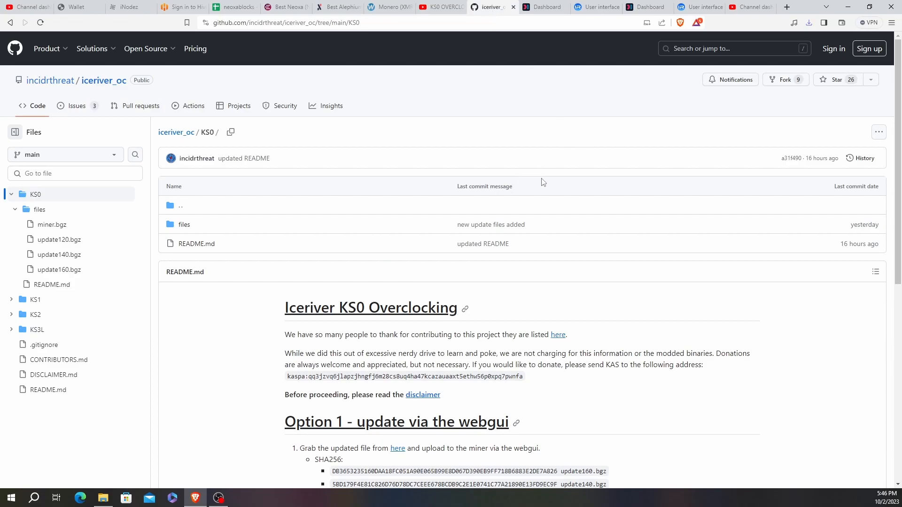
mouse_move(408, 248)
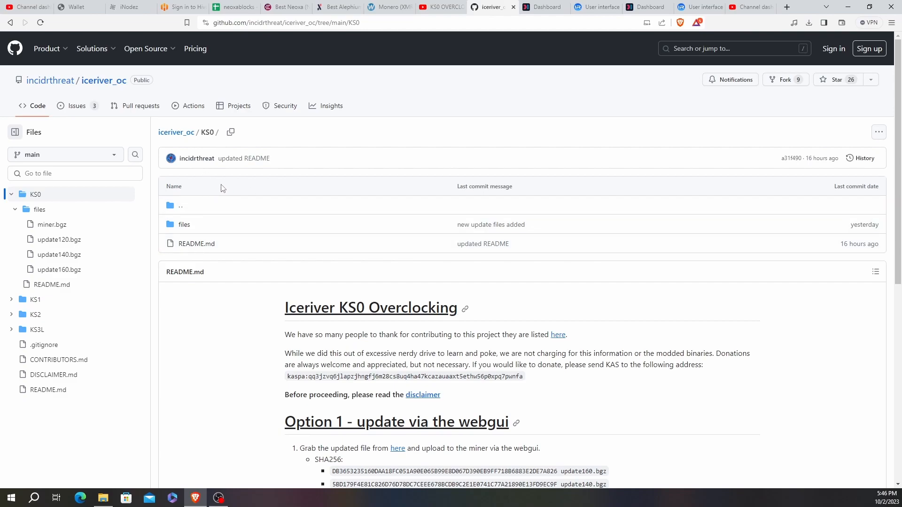
mouse_move(401, 256)
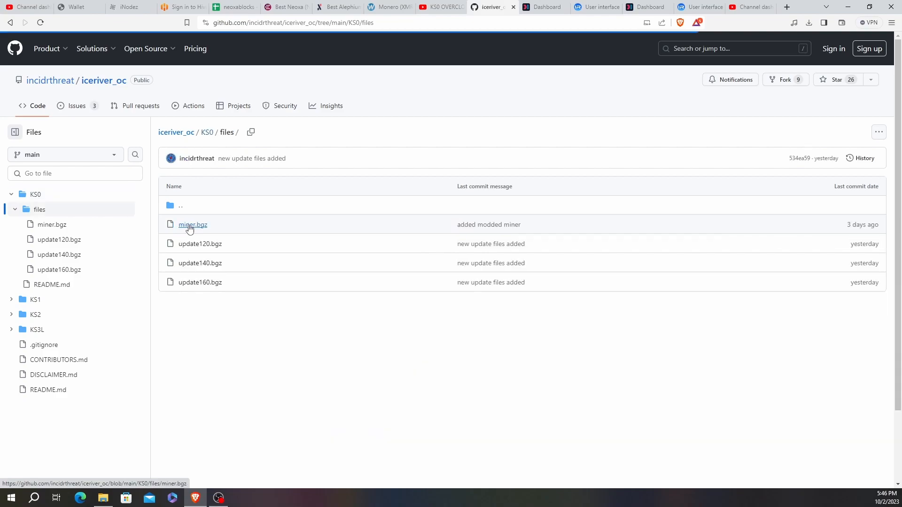
mouse_move(206, 288)
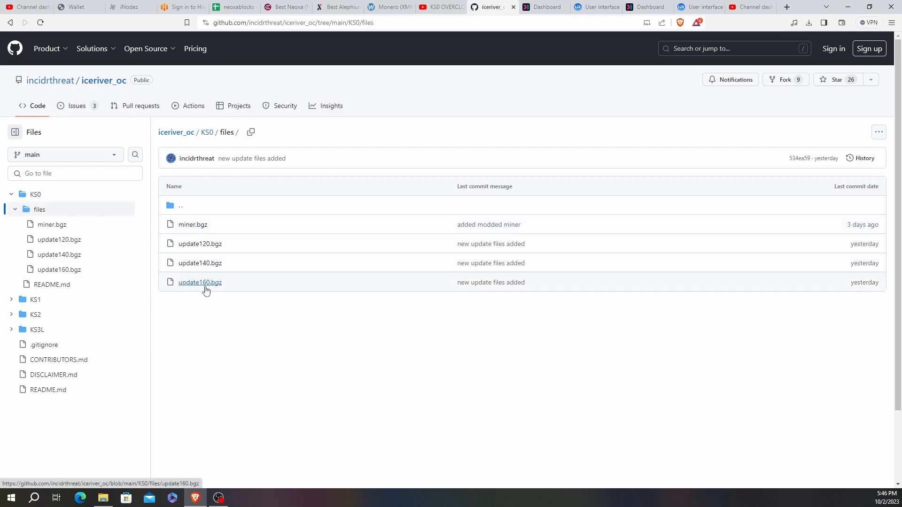
left_click(200, 281)
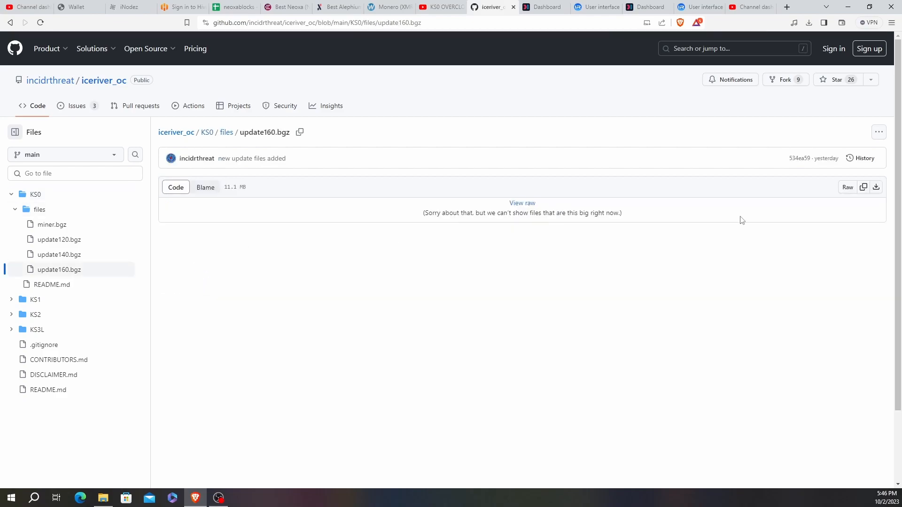
mouse_move(876, 187)
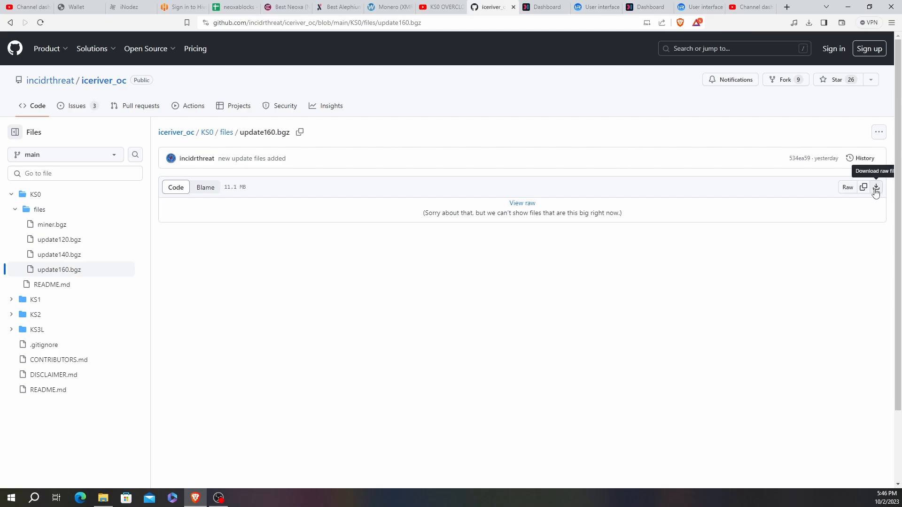
left_click(876, 187)
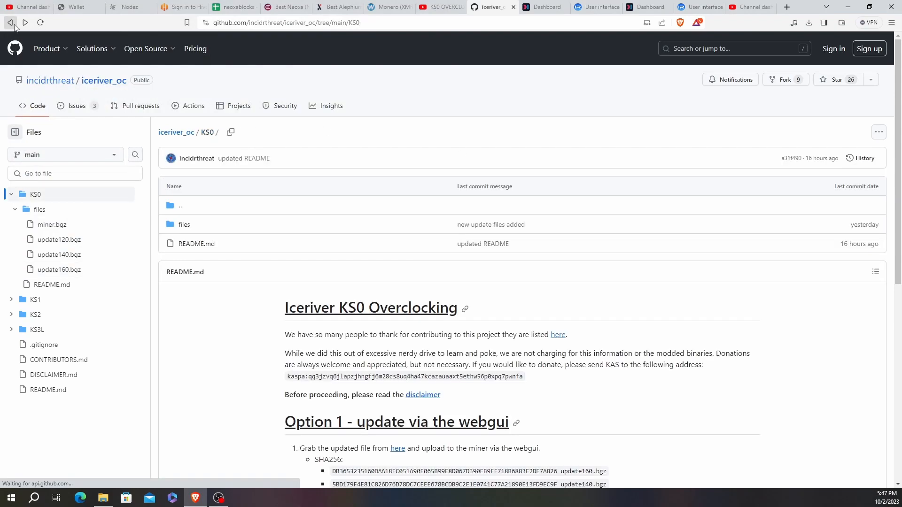
Read the 'Option 1 - update via the webgui' steps, then return to the miner dashboard
scroll("down", 3)
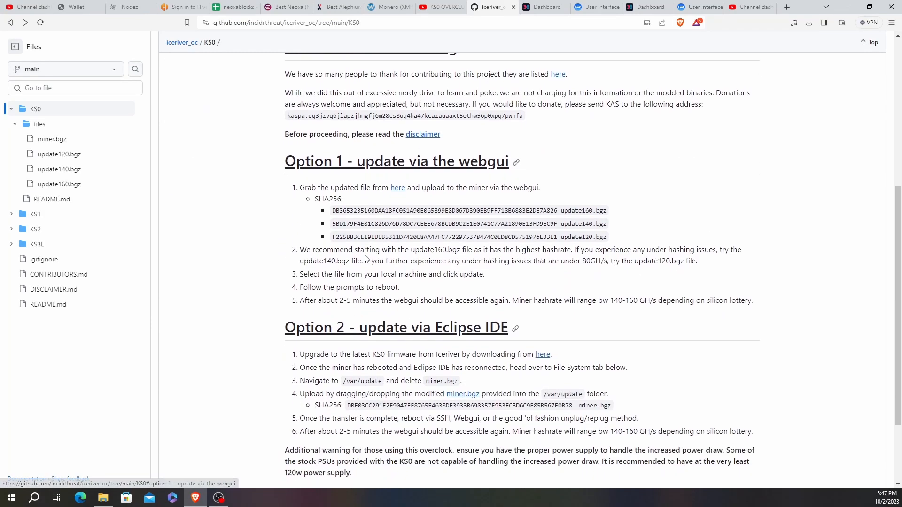
mouse_move(519, 261)
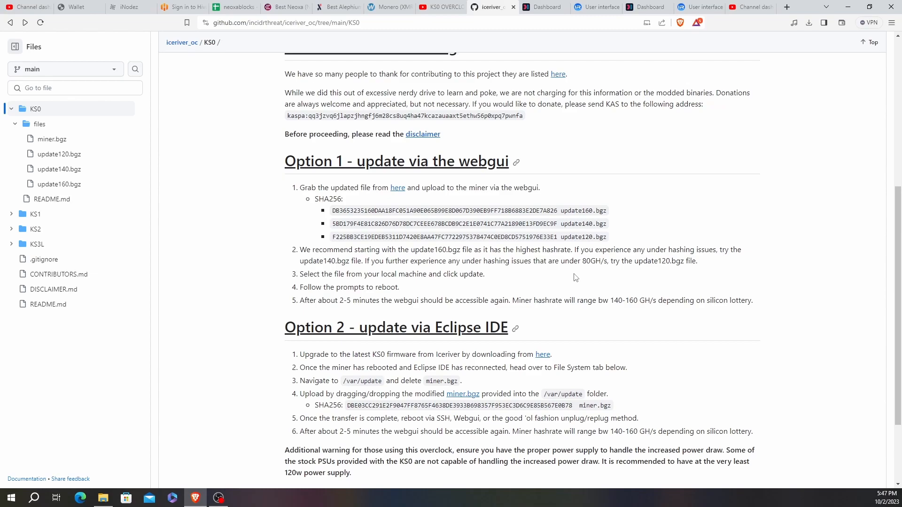
mouse_move(562, 269)
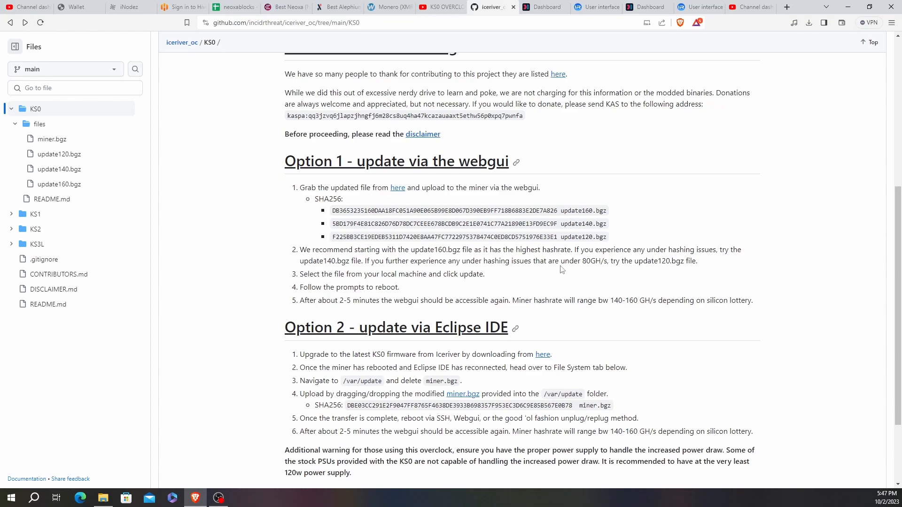
left_click(699, 7)
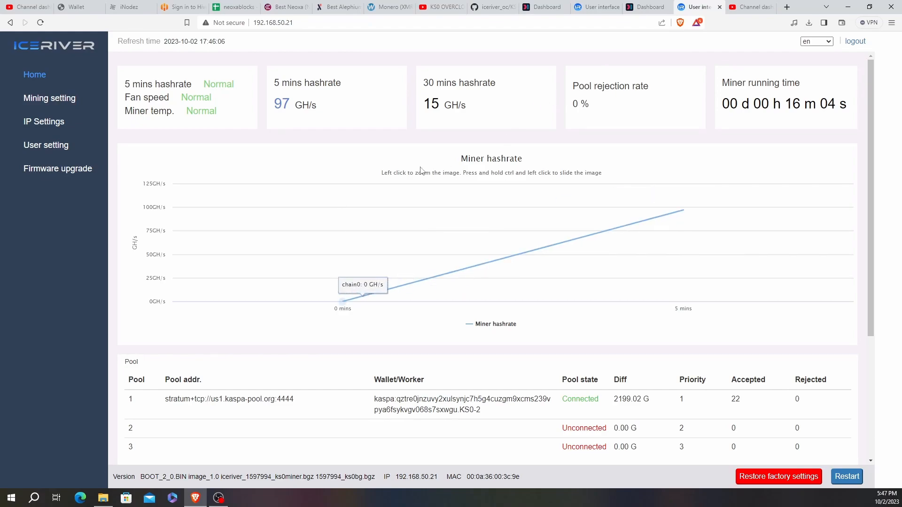
Go to the Firmware upgrade page from the left sidebar
left_click(57, 169)
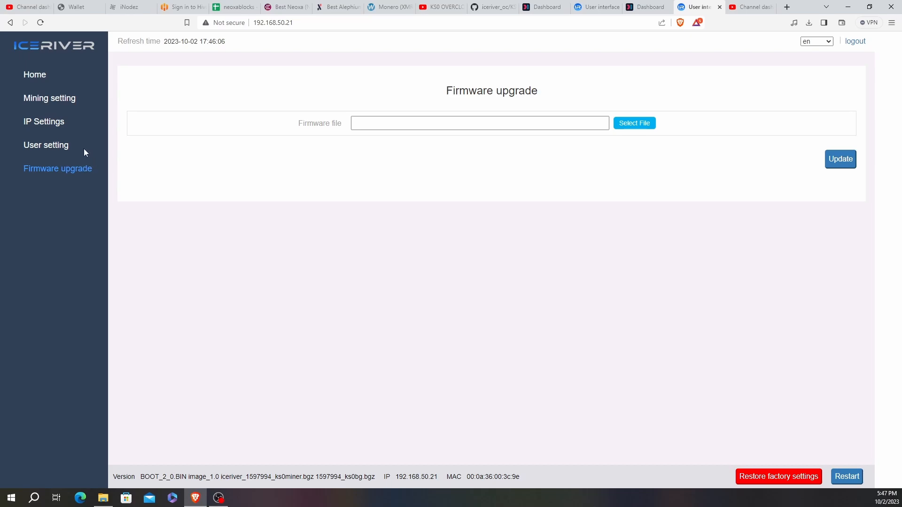
mouse_move(155, 177)
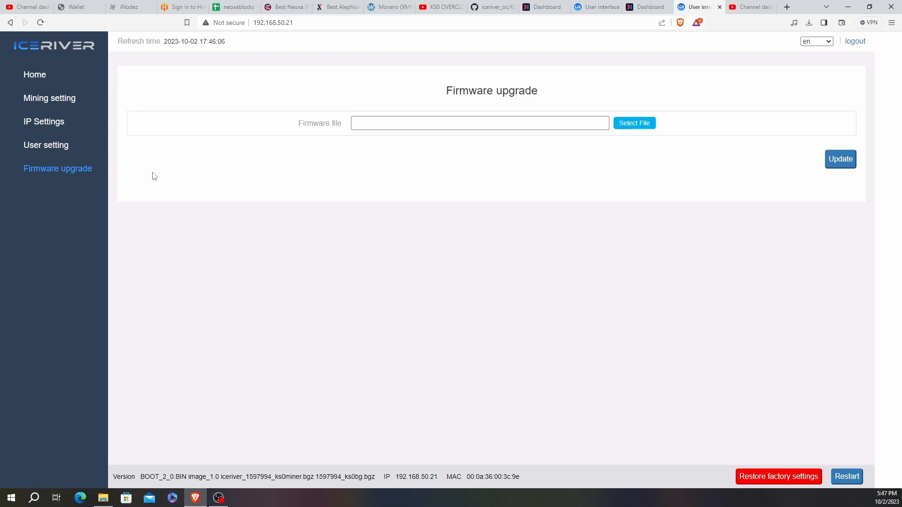
mouse_move(192, 184)
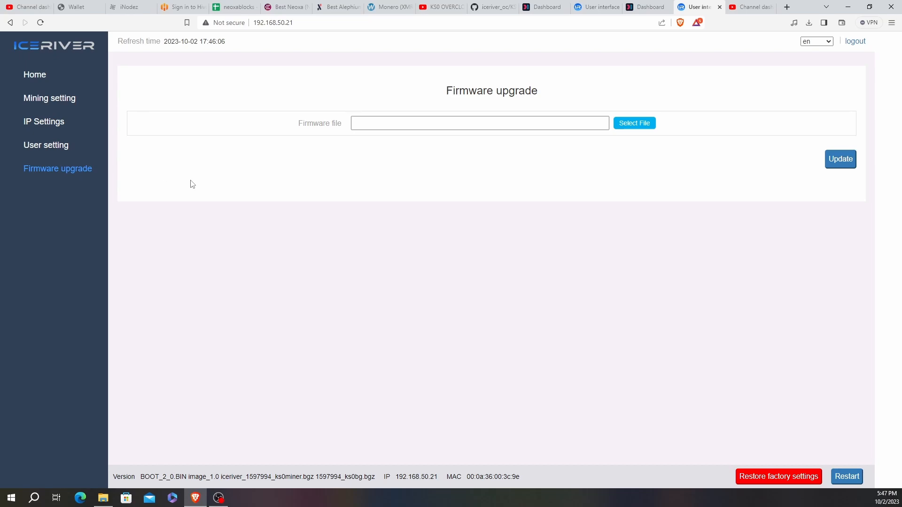
mouse_move(209, 187)
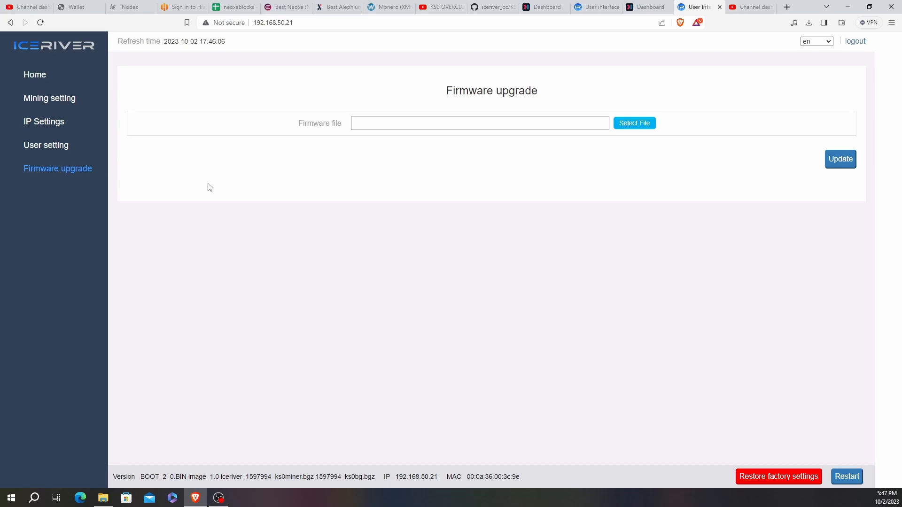
mouse_move(255, 189)
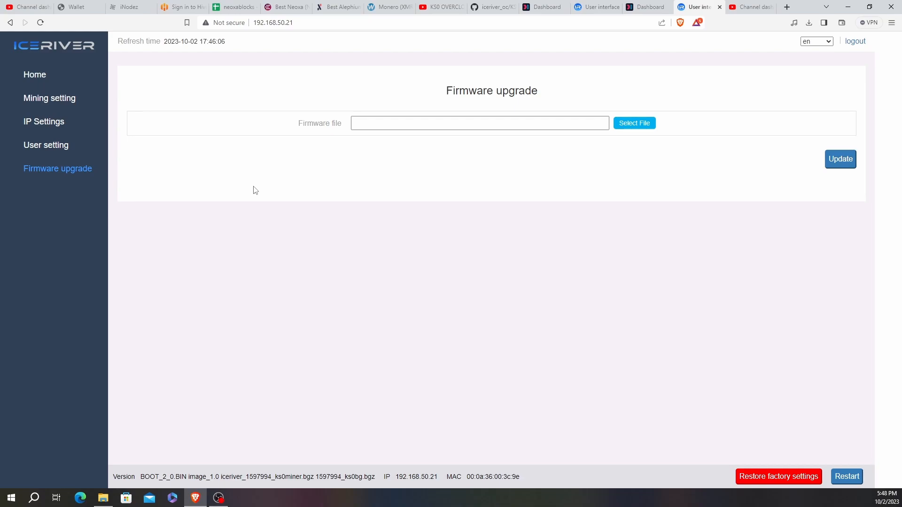
mouse_move(629, 122)
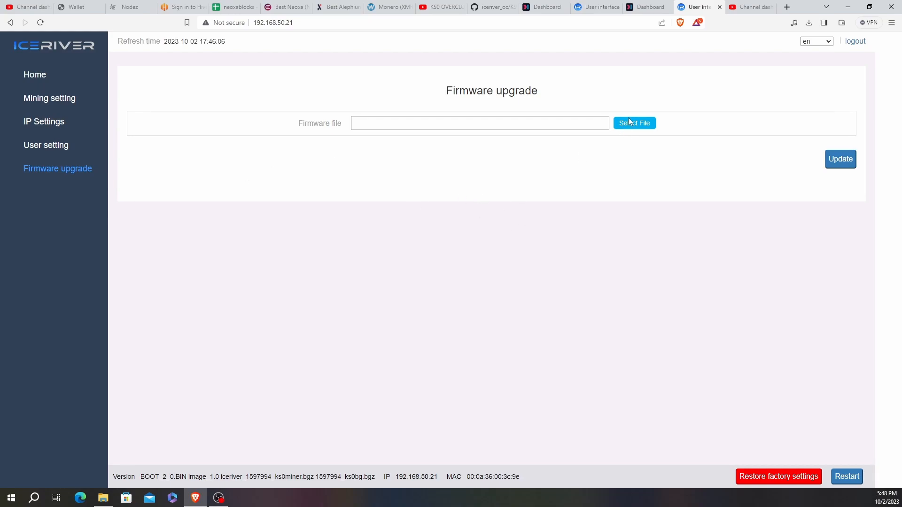
Choose update160.bgz from the Downloads folder as the firmware file
left_click(634, 122)
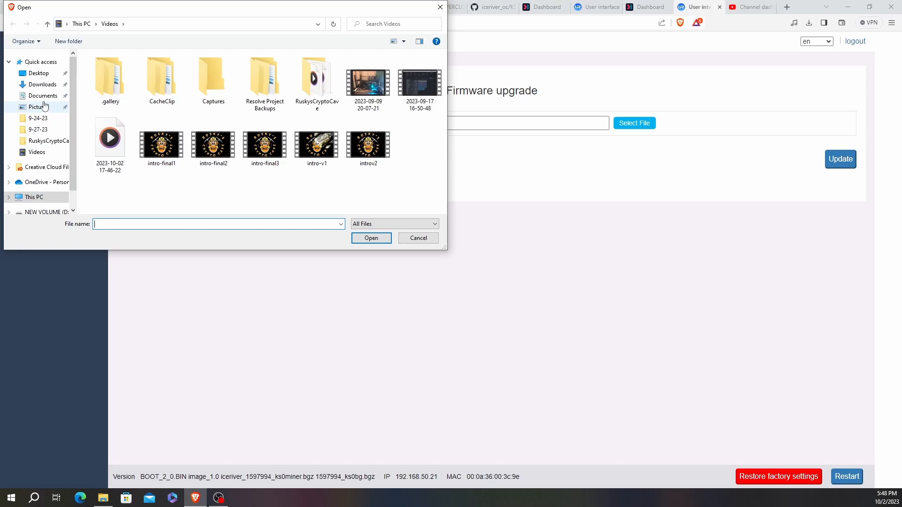
left_click(42, 85)
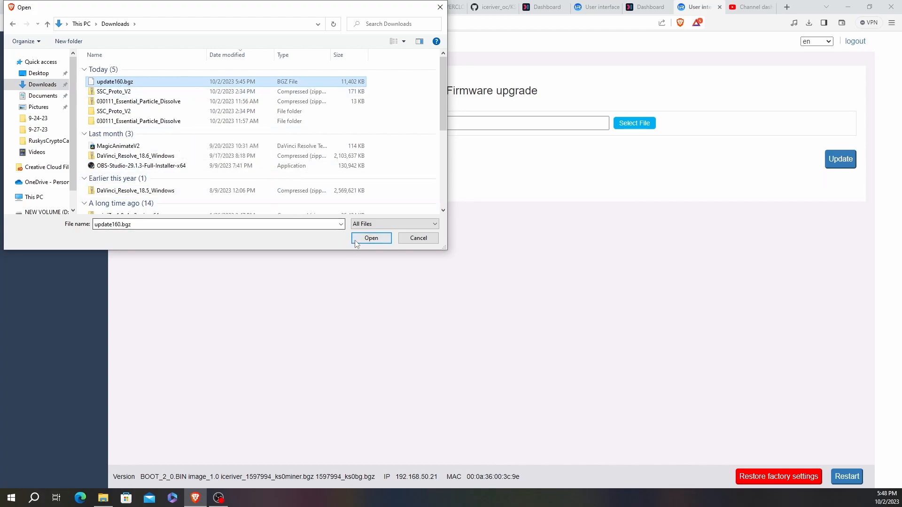
left_click(371, 238)
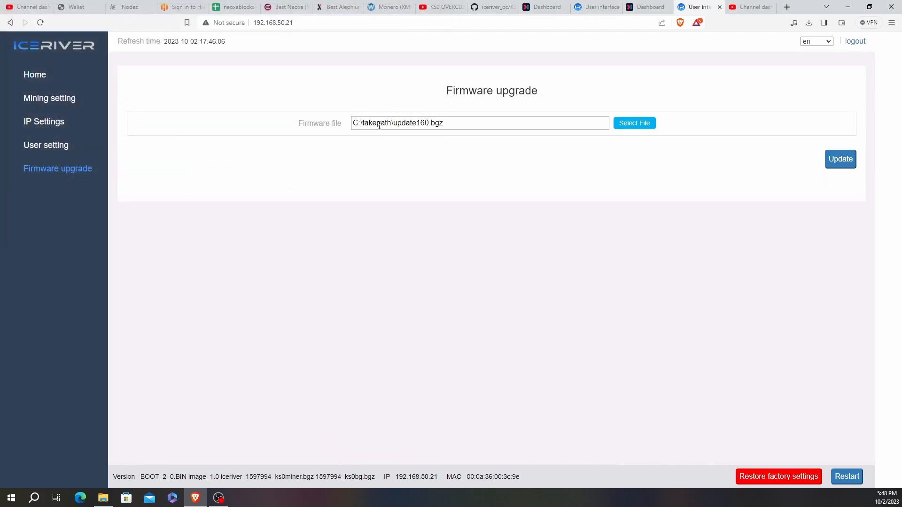
mouse_move(587, 167)
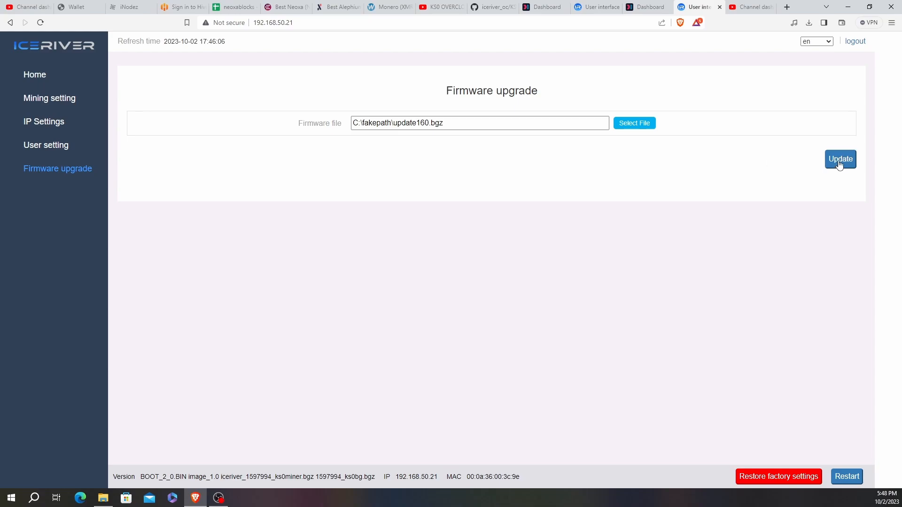
Start flashing update160.bgz onto the miner with Update
left_click(840, 159)
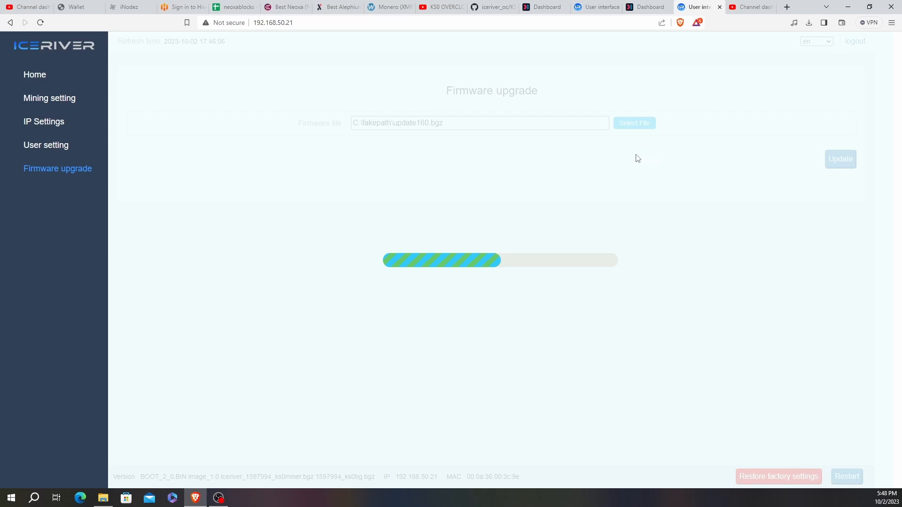
mouse_move(631, 156)
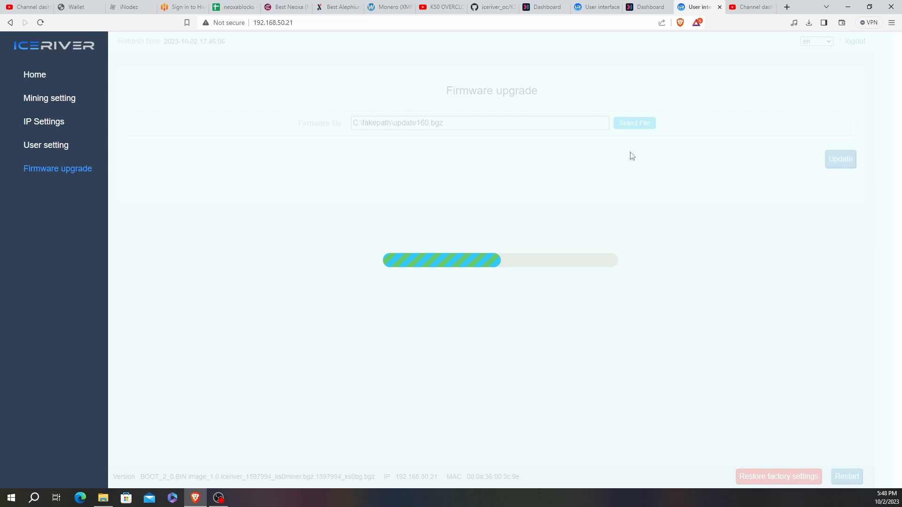
mouse_move(628, 156)
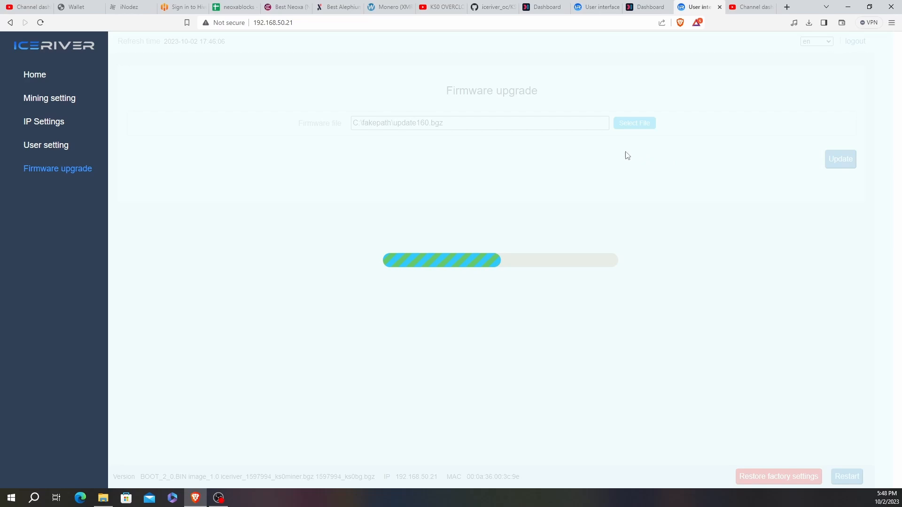
mouse_move(500, 121)
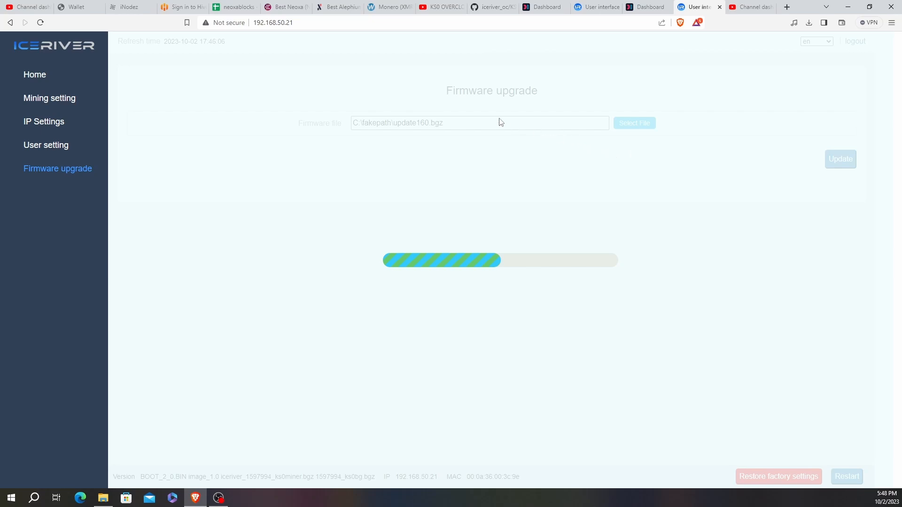
mouse_move(499, 120)
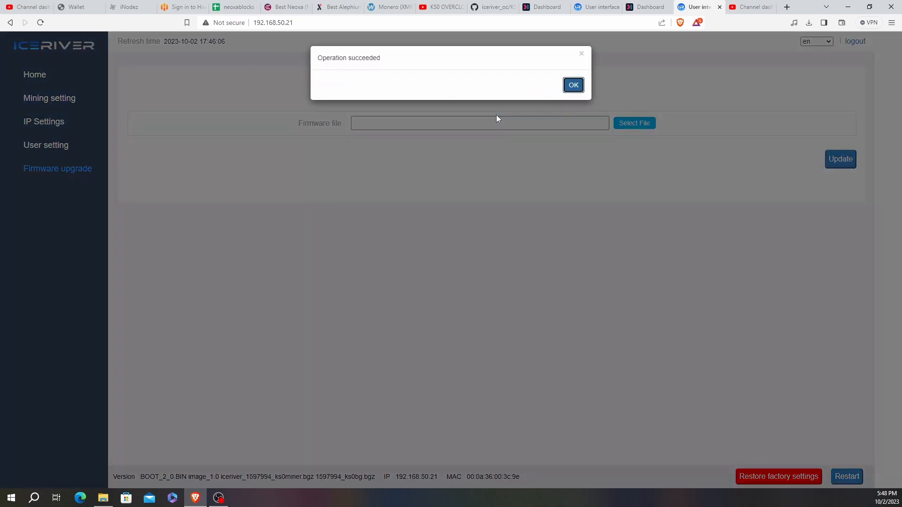
Acknowledge the successful flash and restart the mining machine, confirming its success
left_click(574, 81)
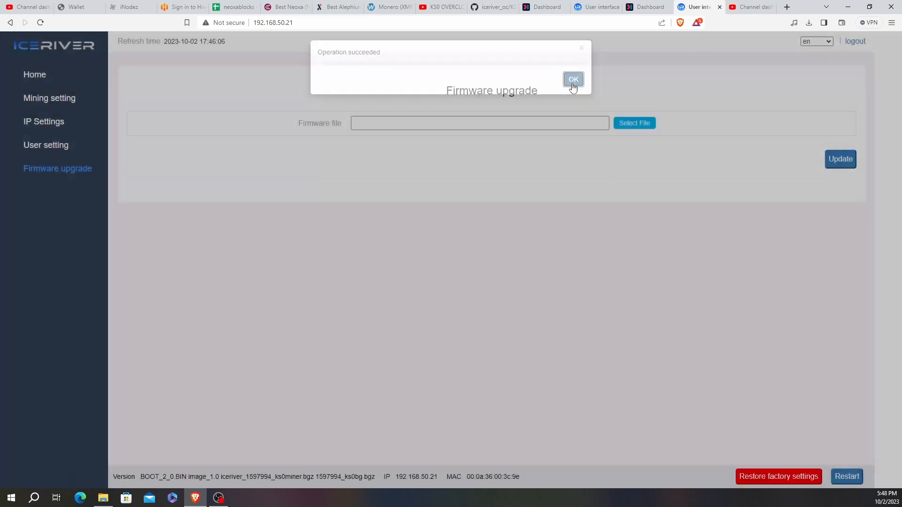
left_click(573, 79)
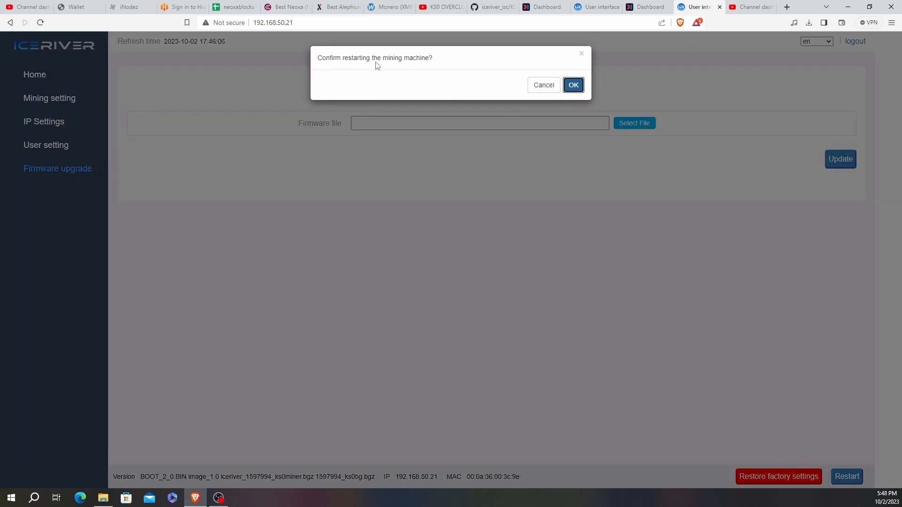
left_click(573, 84)
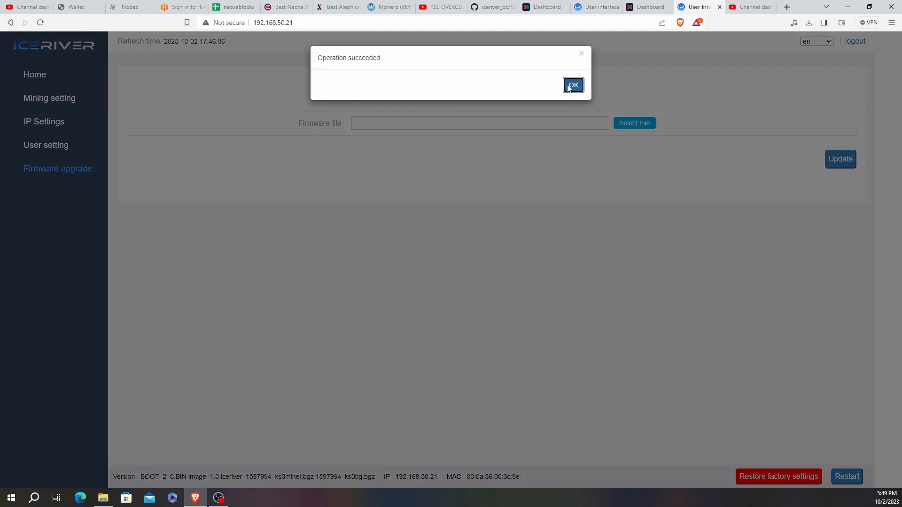
left_click(574, 84)
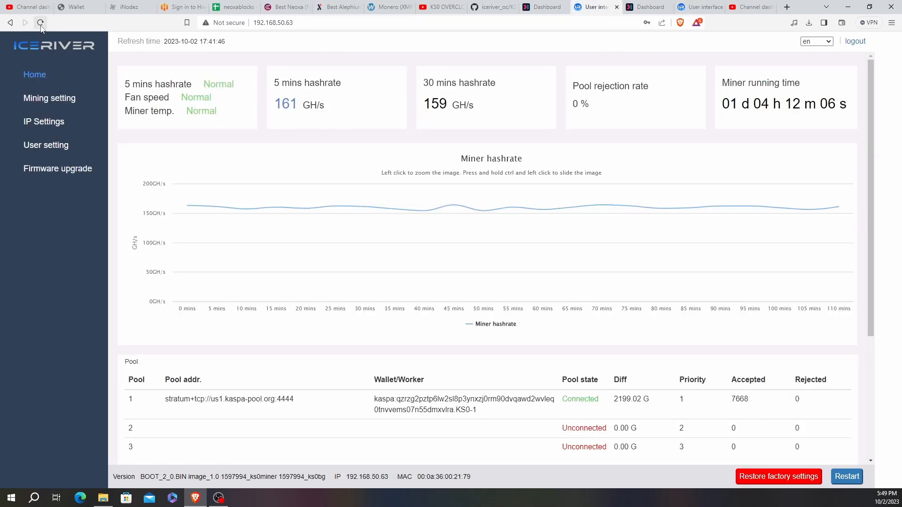
Reload the 192.168.50.63 miner's status page to show 161 GH/s
left_click(41, 23)
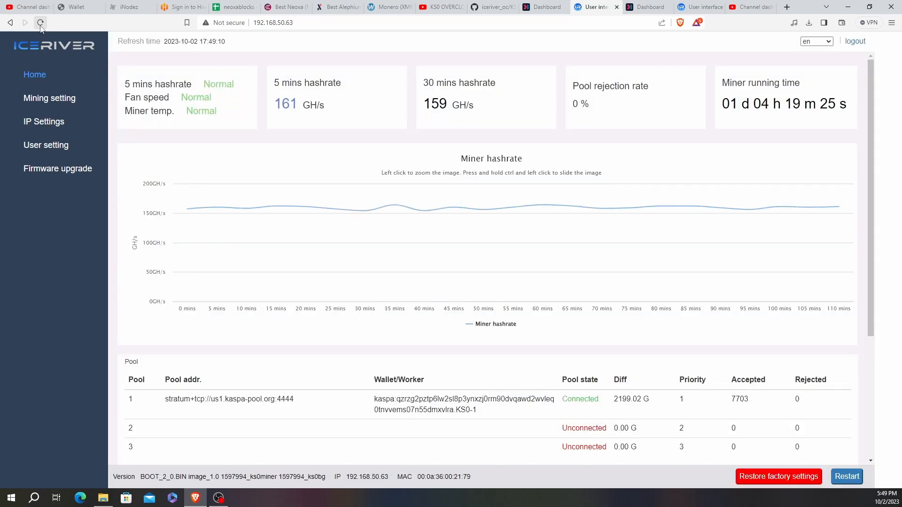
mouse_move(336, 126)
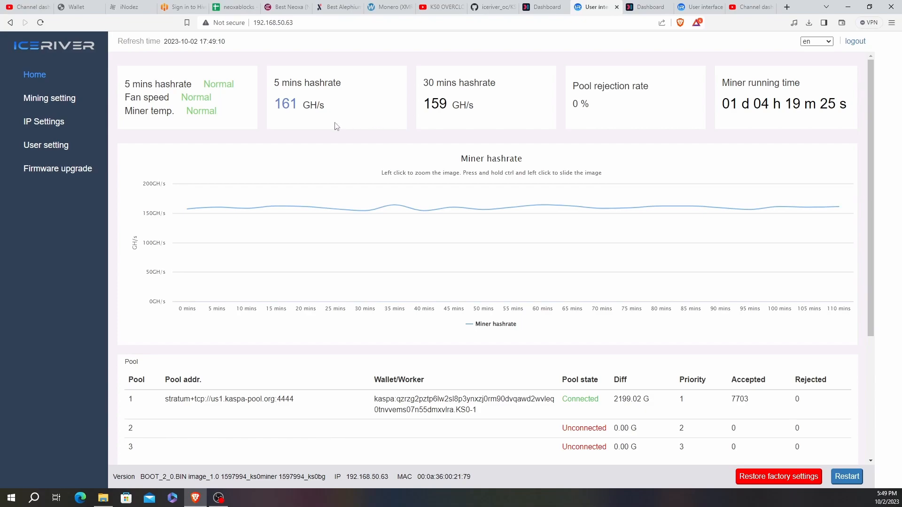
mouse_move(764, 115)
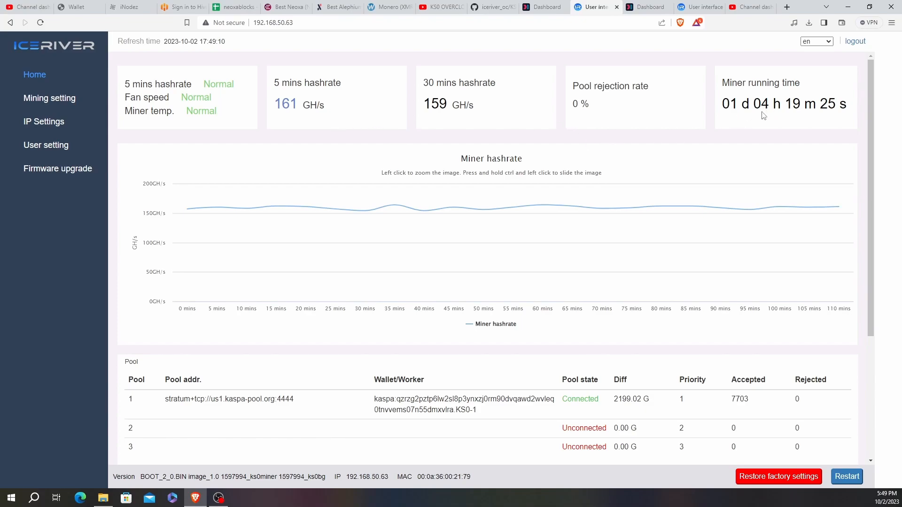
mouse_move(720, 208)
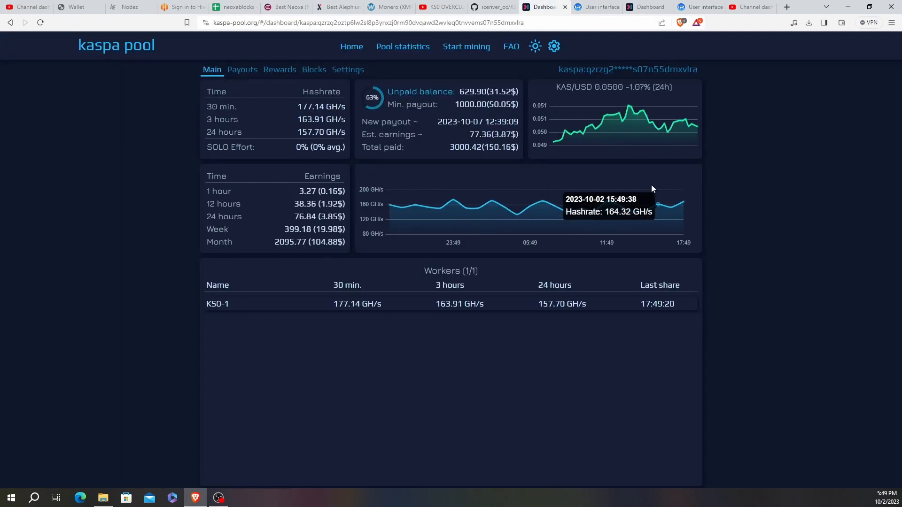
mouse_move(526, 176)
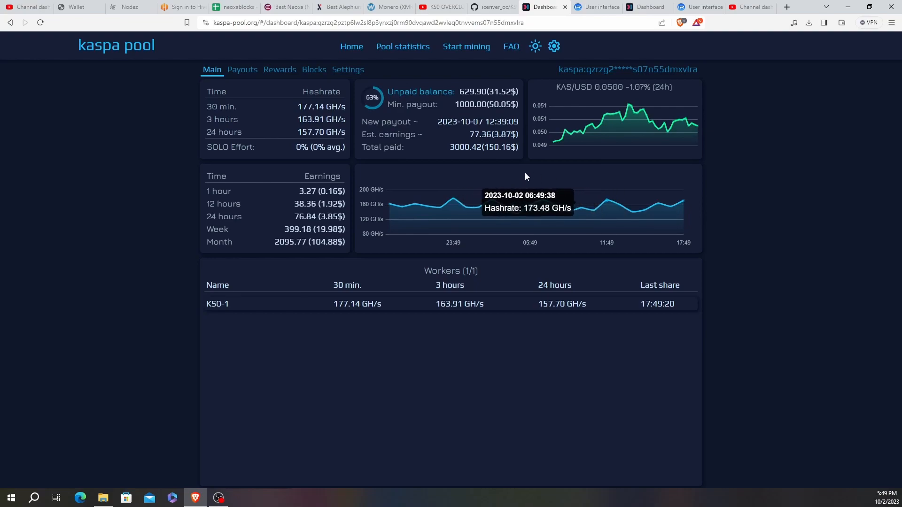
mouse_move(464, 258)
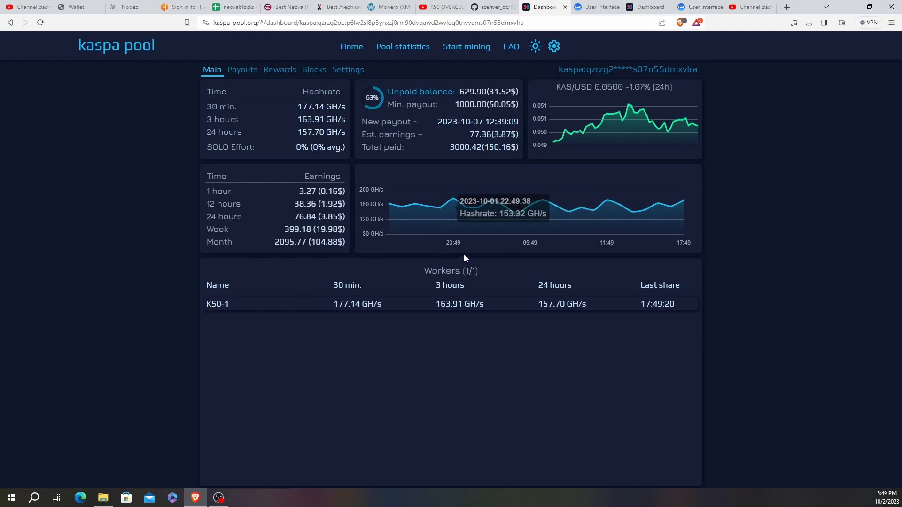
mouse_move(531, 303)
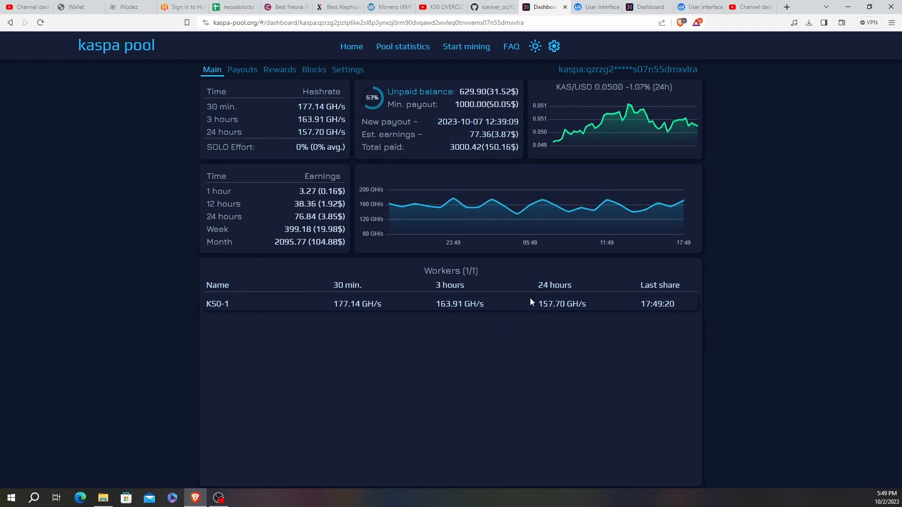
mouse_move(455, 235)
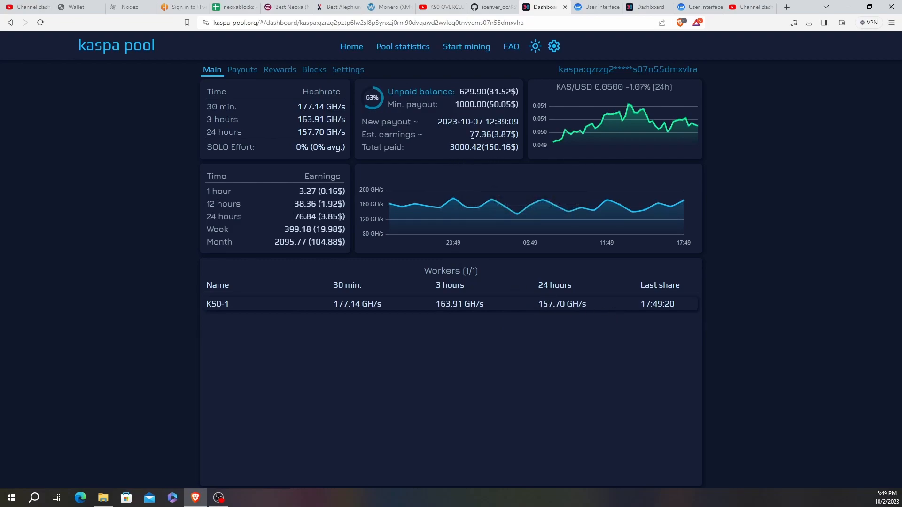
Inspect the KS0-1 hashrate chart showing 177.14 GH/s over 30 minutes
double_click(475, 134)
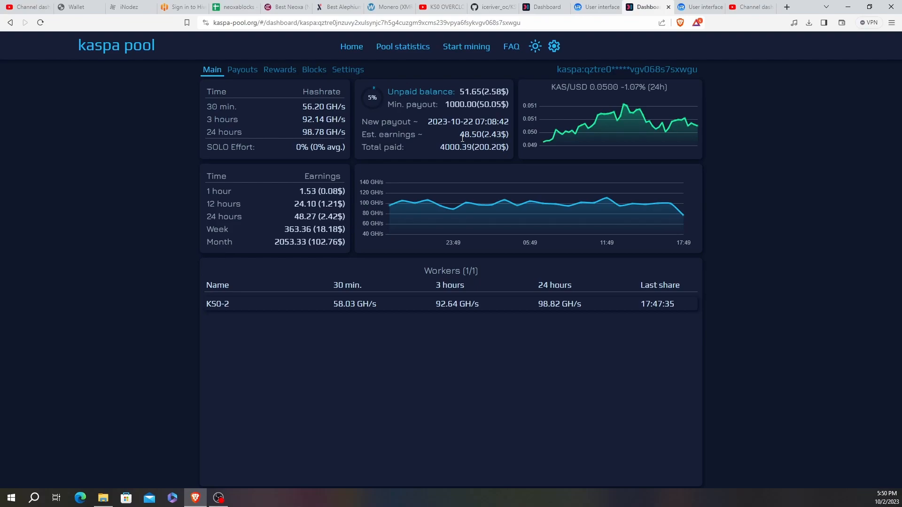
mouse_move(490, 163)
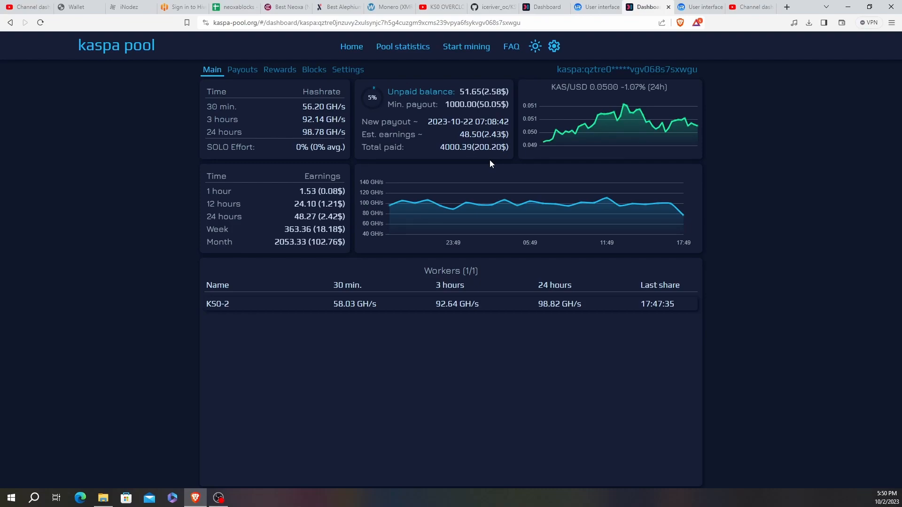
mouse_move(512, 125)
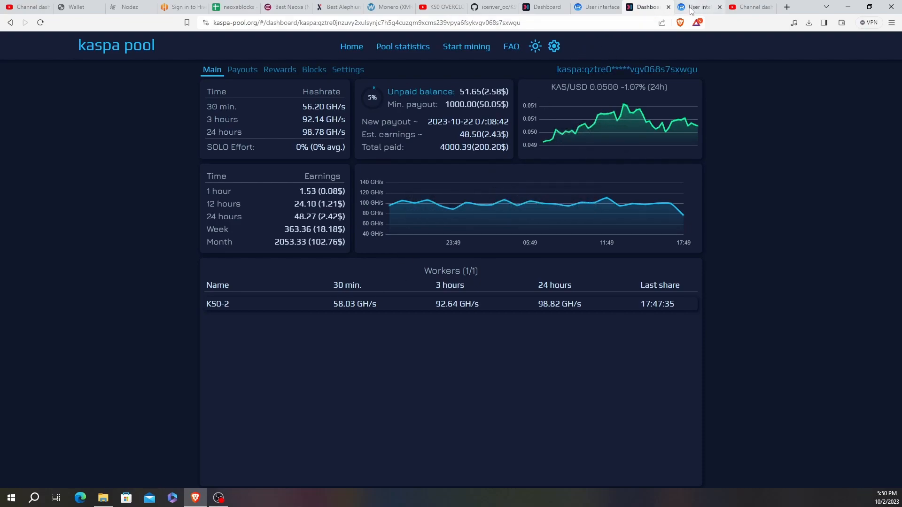
Return to the 192.168.50.21 miner and show its Home status after reboot
left_click(699, 8)
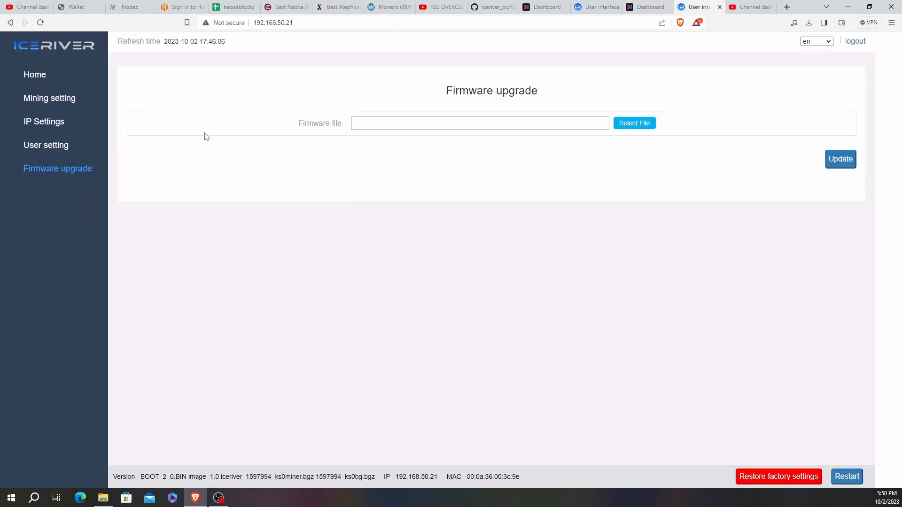
left_click(35, 74)
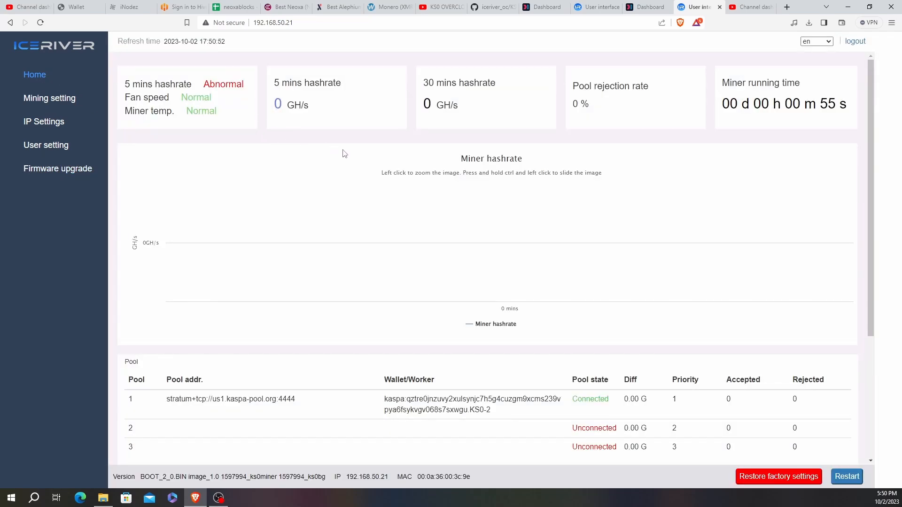
mouse_move(677, 170)
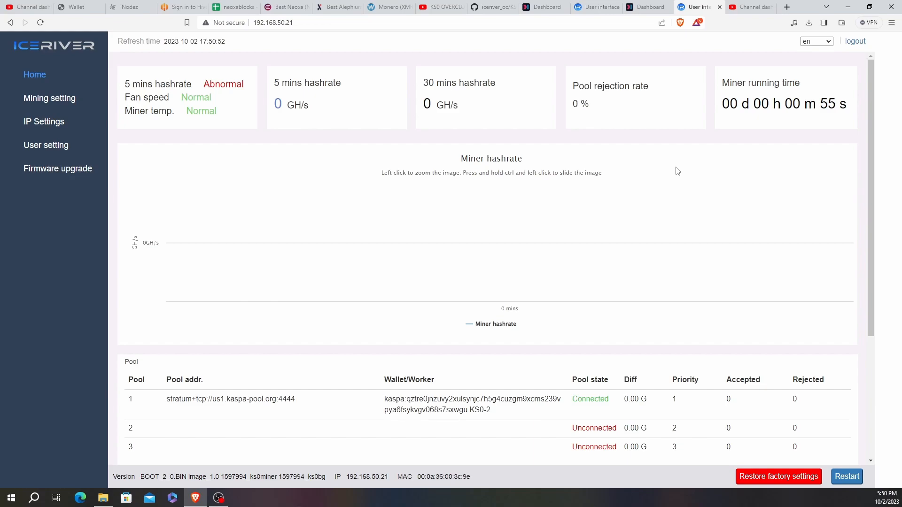
mouse_move(355, 463)
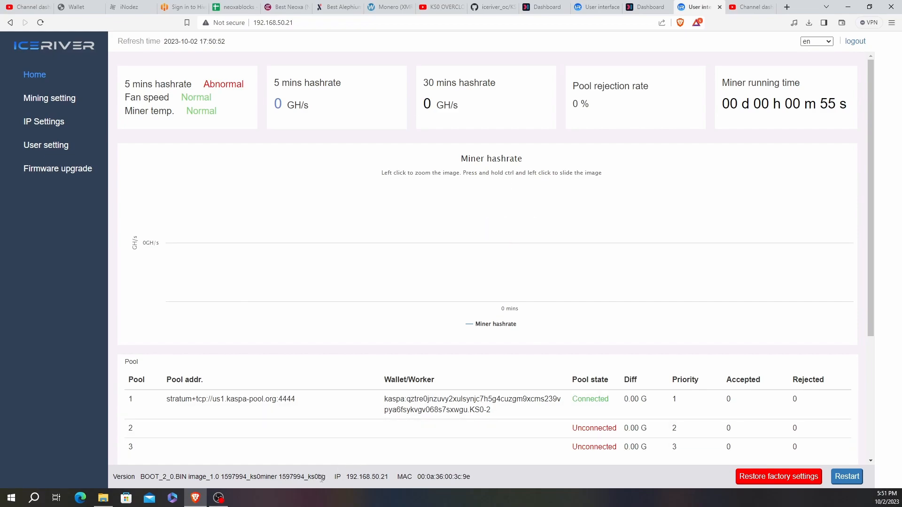
mouse_move(510, 242)
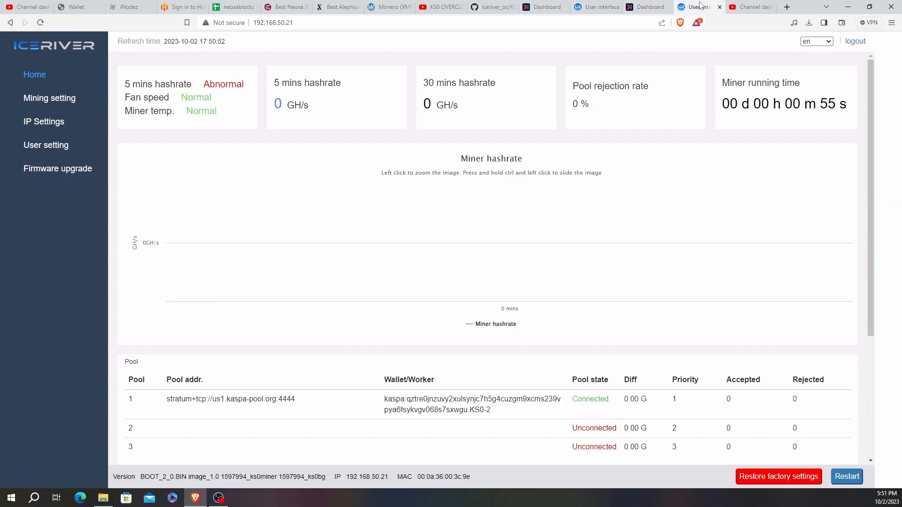
mouse_move(519, 331)
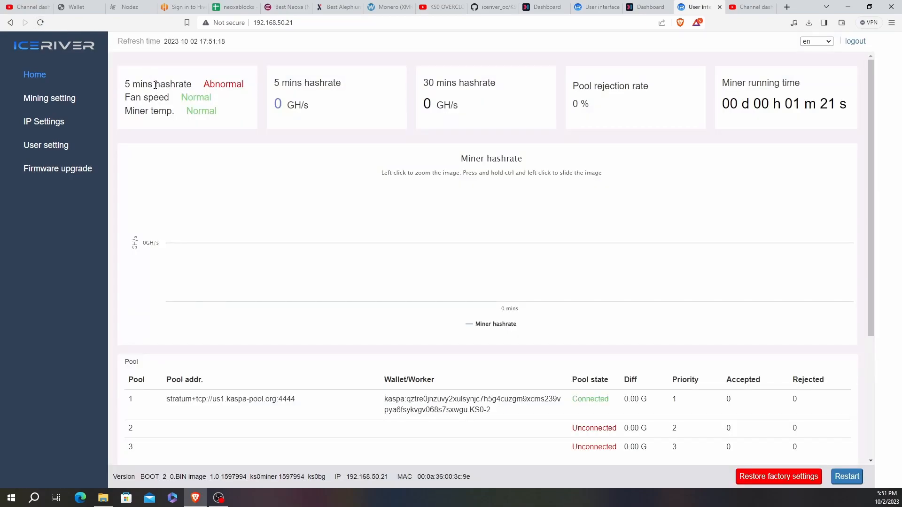
mouse_move(294, 129)
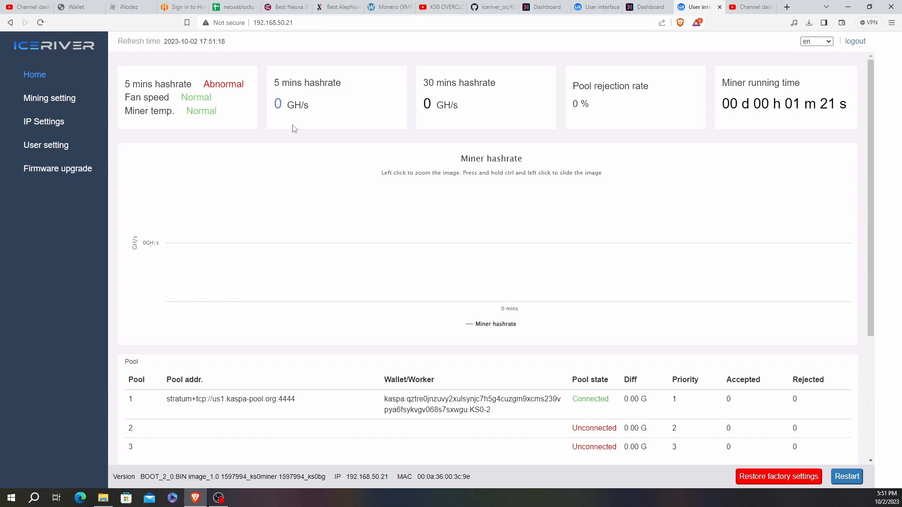
mouse_move(509, 242)
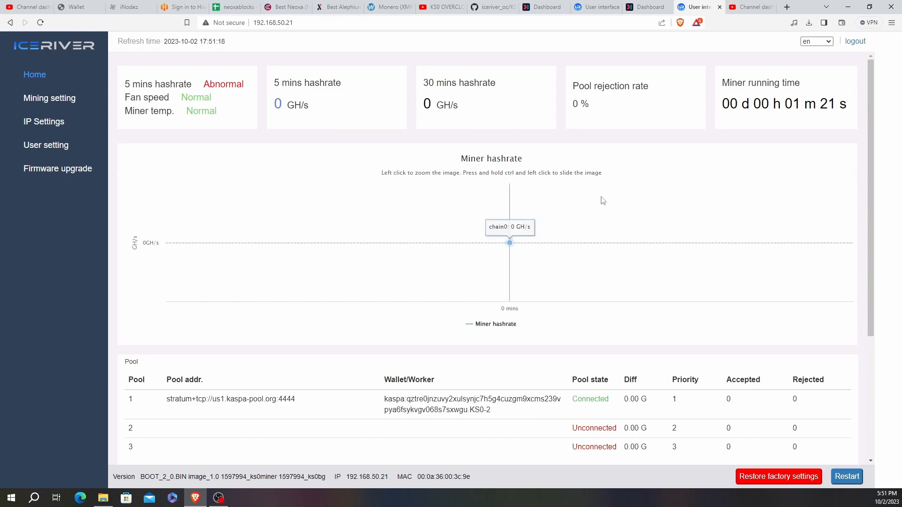
mouse_move(842, 247)
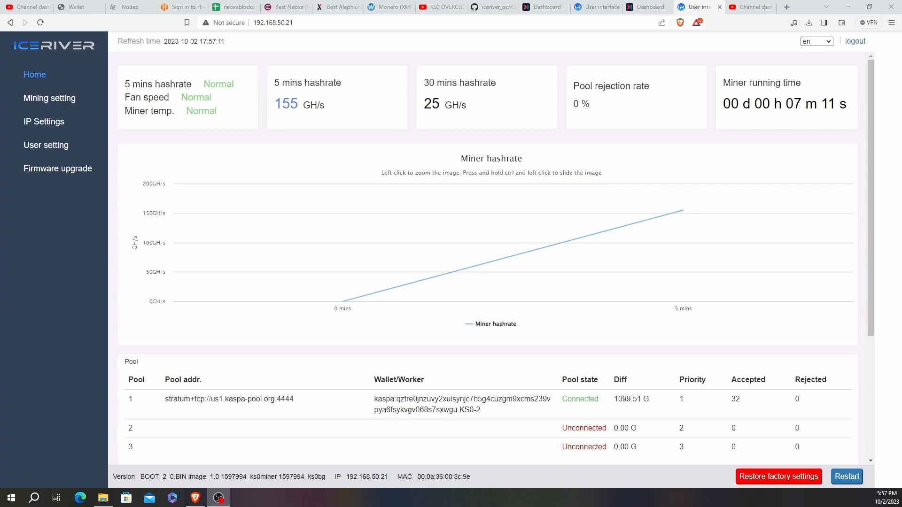
mouse_move(527, 141)
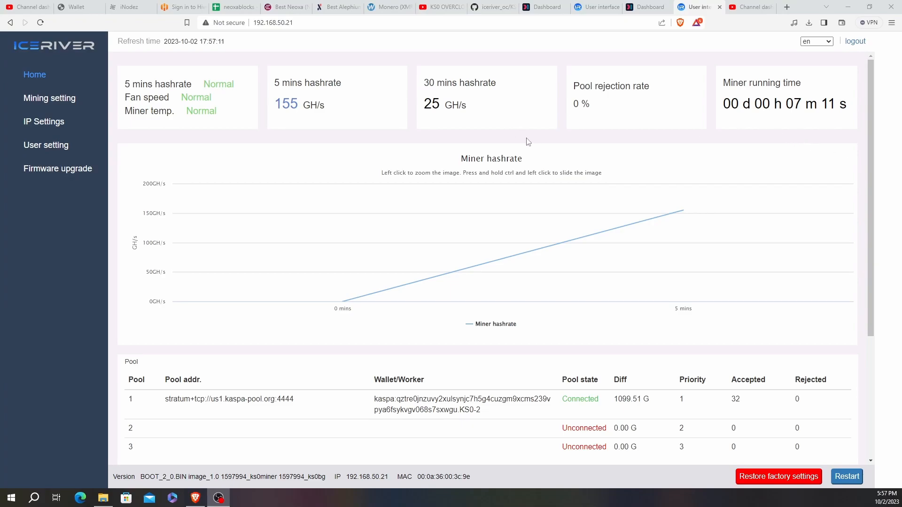
mouse_move(82, 101)
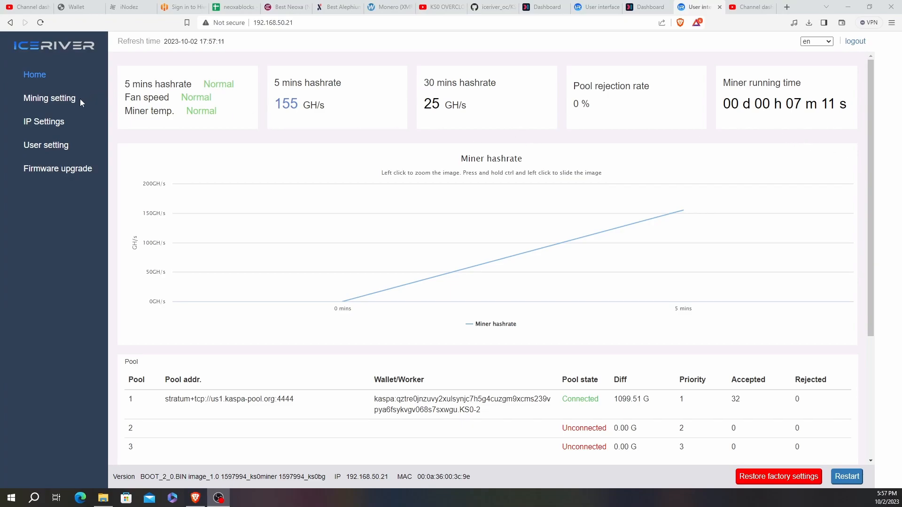
Refresh the status to 155 GH/s and review the Hash board and Fans tables
left_click(42, 22)
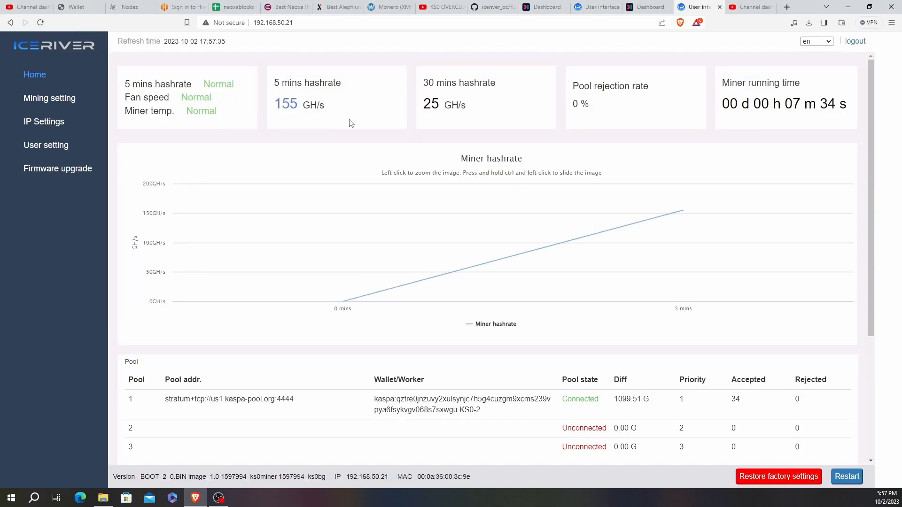
scroll("down", 3)
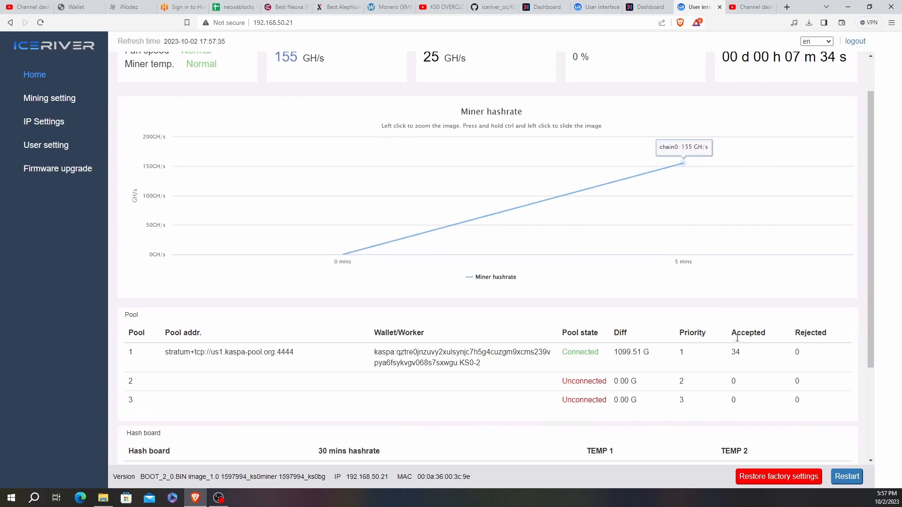
scroll("down", 3)
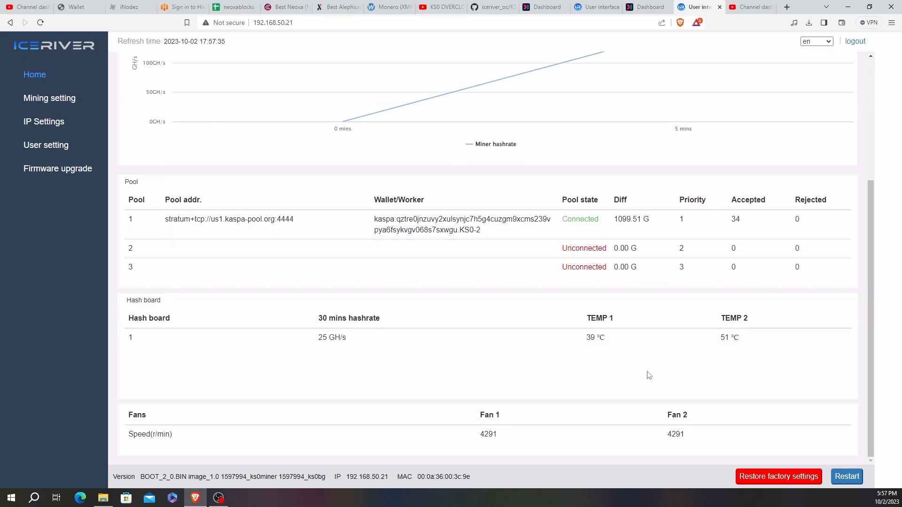
mouse_move(250, 240)
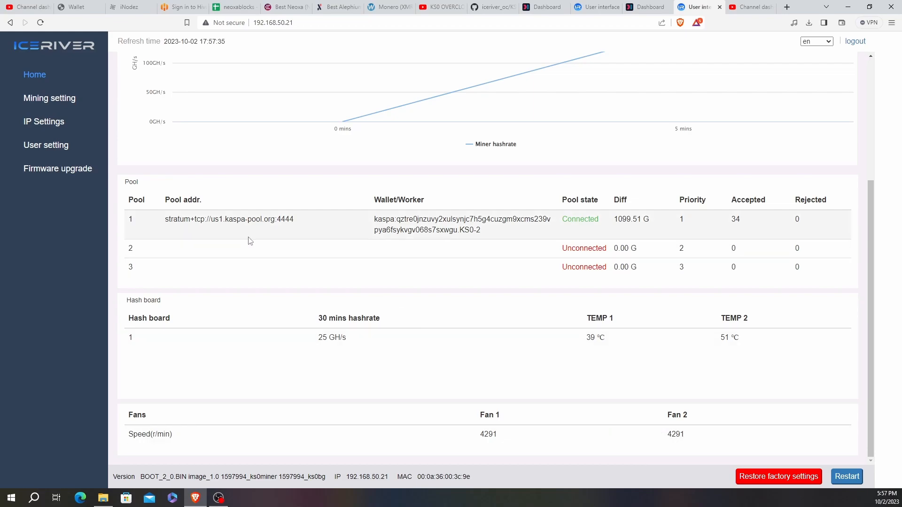
mouse_move(60, 102)
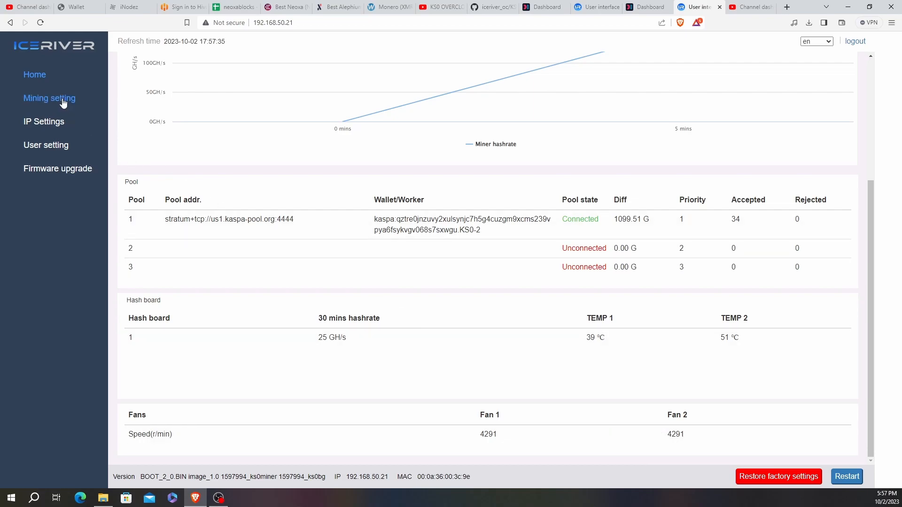
Fix the 192.168.50.21 miner's fan speed at 100 percent, save it, and return to the Home dashboard
left_click(49, 99)
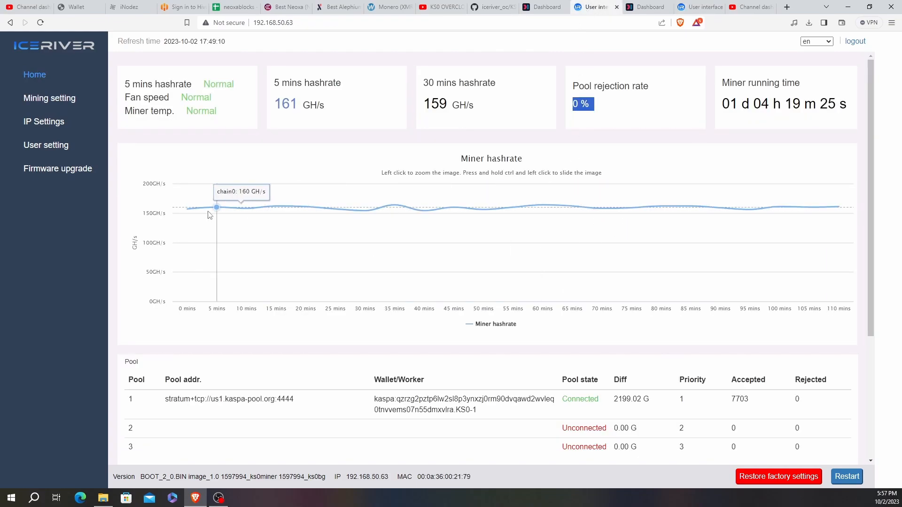
left_click(49, 98)
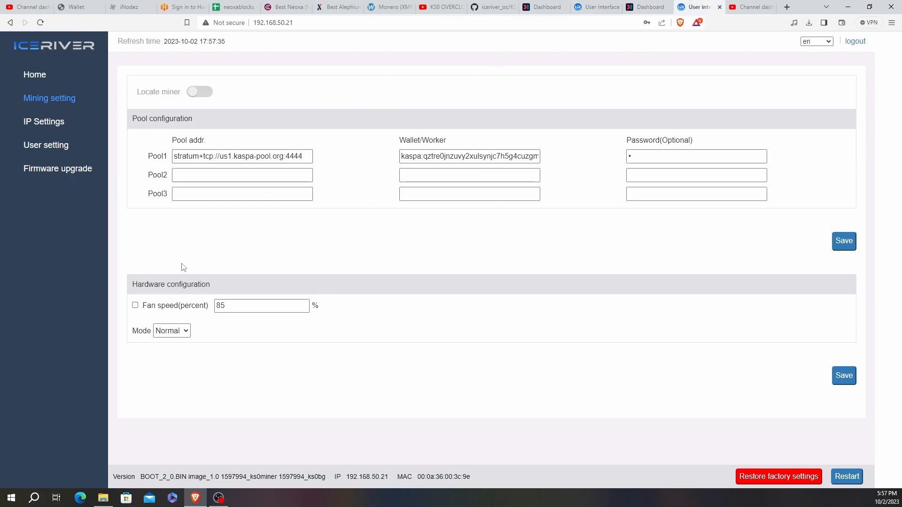
left_click(135, 306)
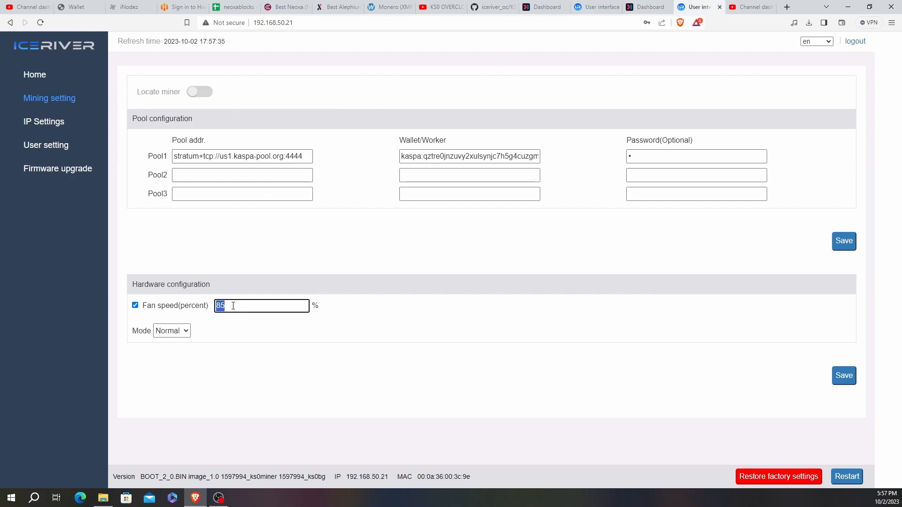
type("100")
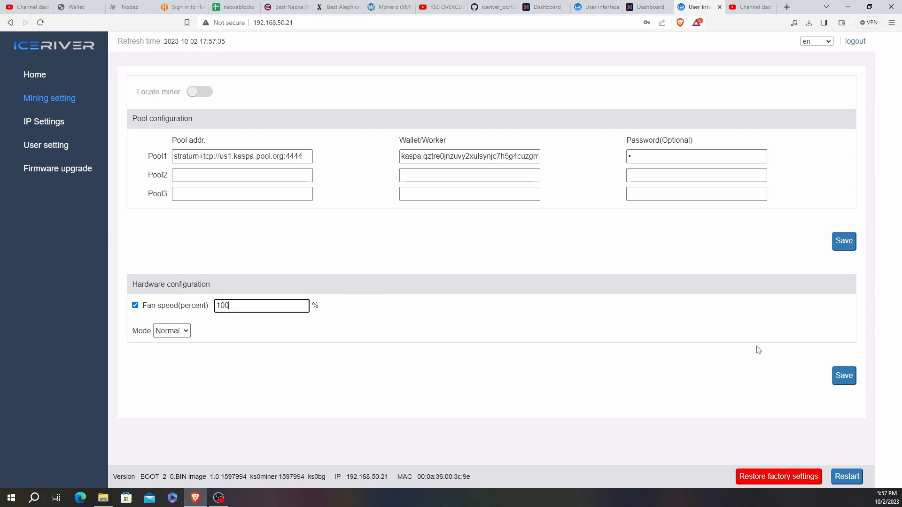
left_click(844, 376)
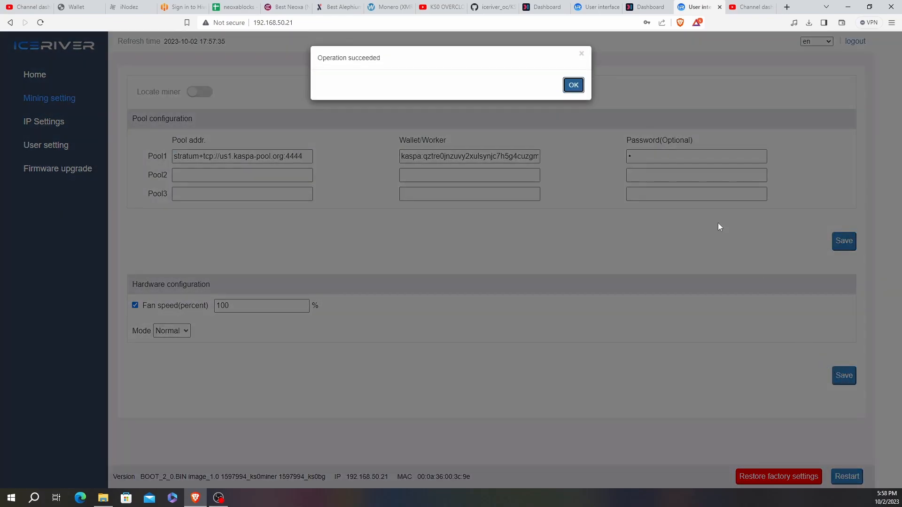
left_click(573, 84)
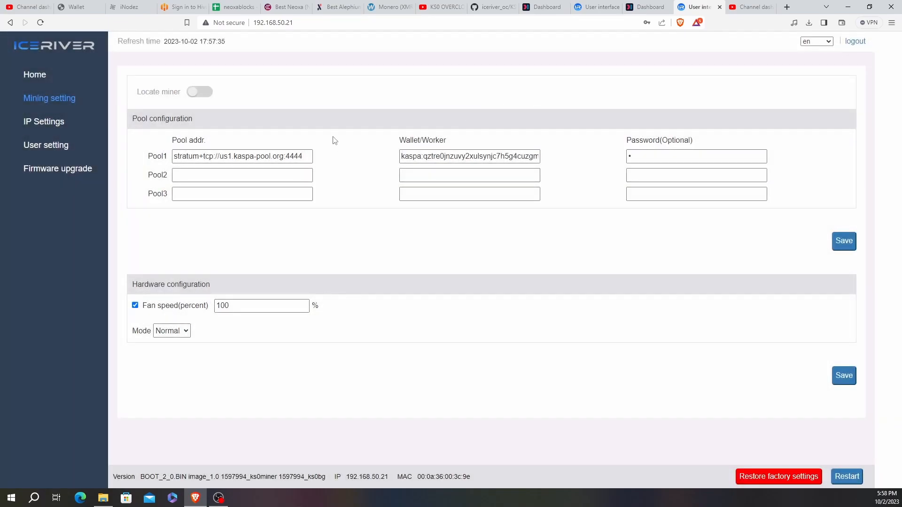
left_click(33, 75)
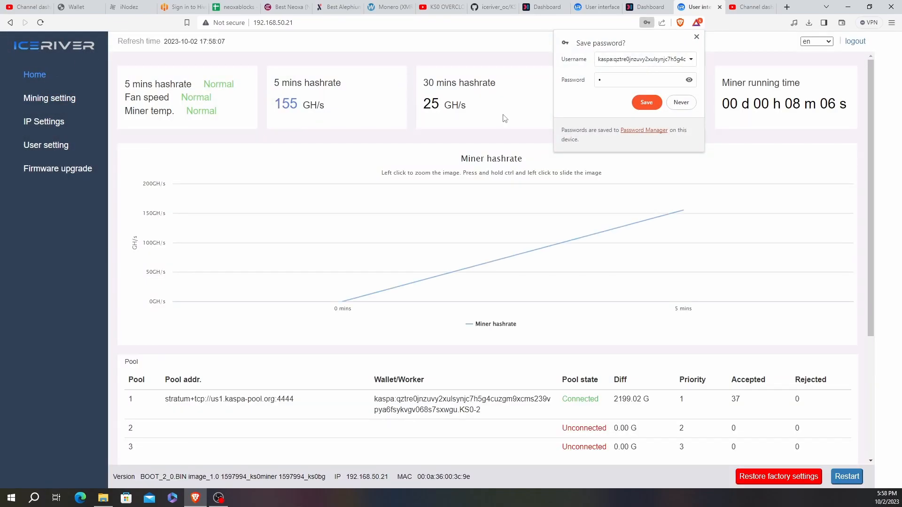
mouse_move(696, 38)
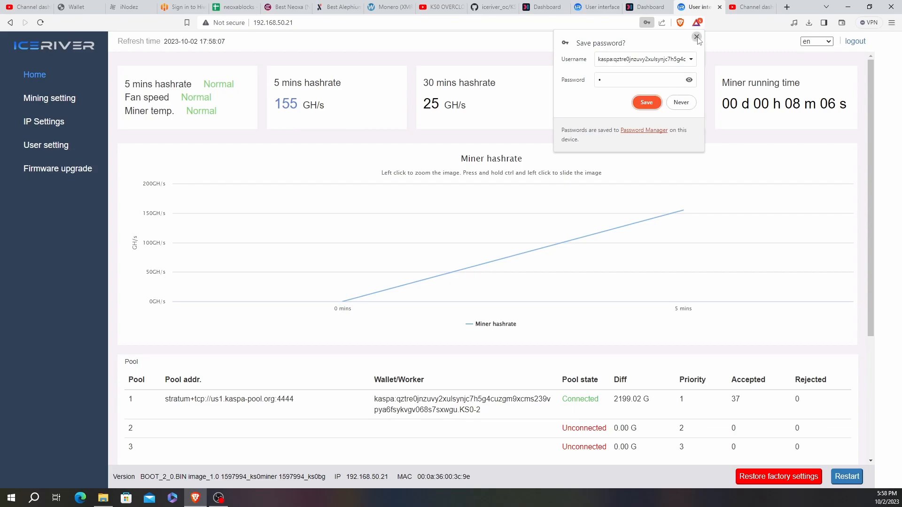
Dismiss the browser's Save password popup and review the dashboard showing 155 GH/s
left_click(696, 37)
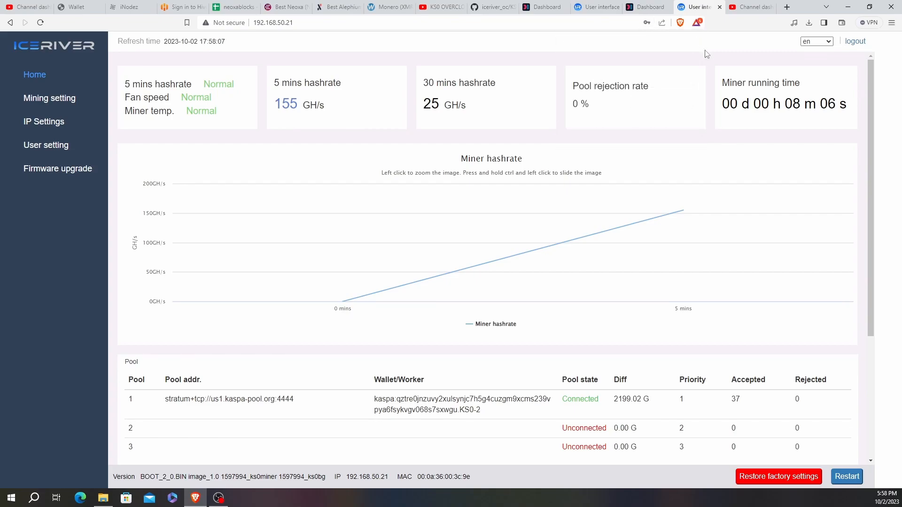
mouse_move(682, 102)
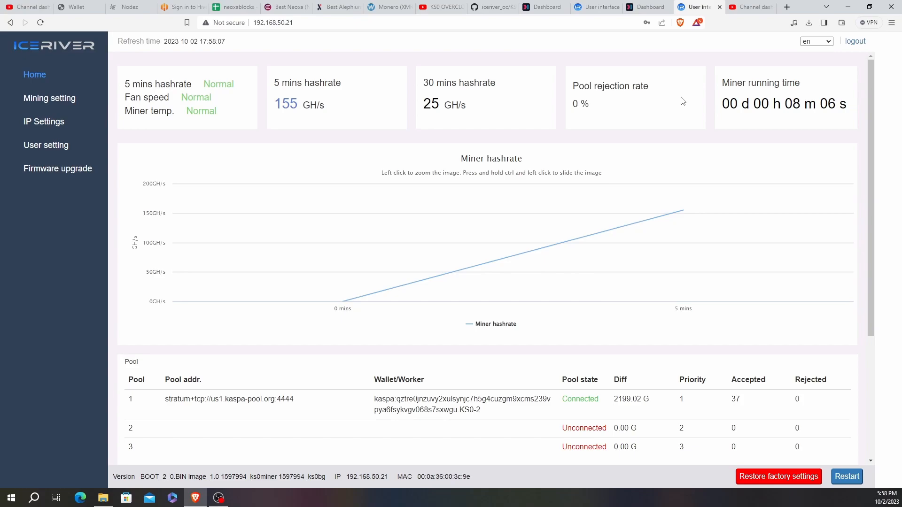
mouse_move(683, 210)
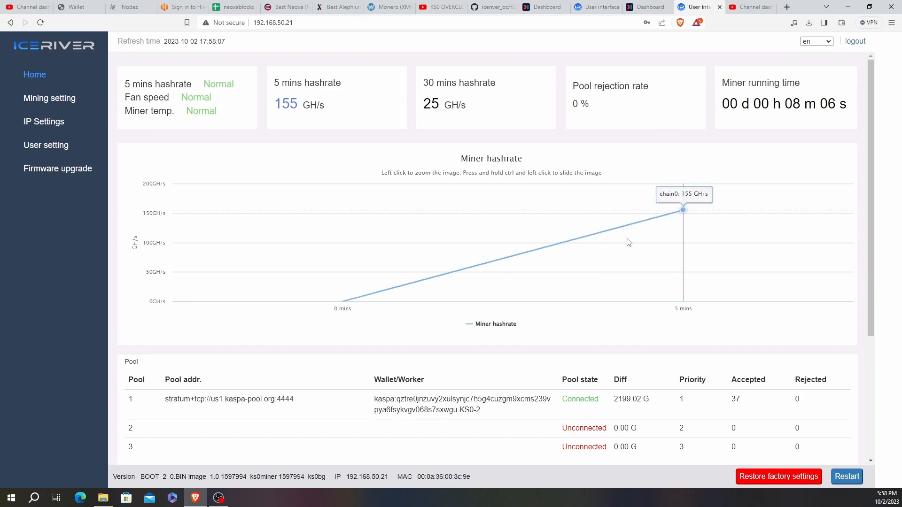
scroll("down", 3)
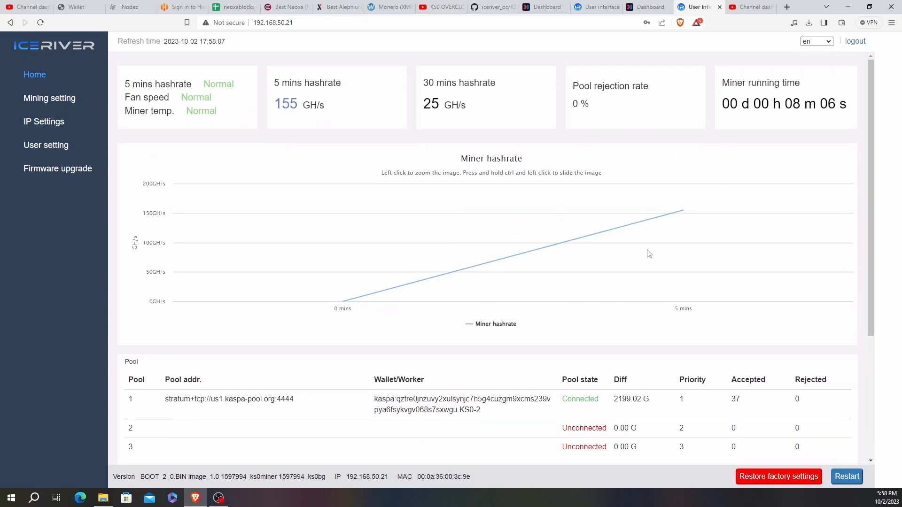
mouse_move(683, 211)
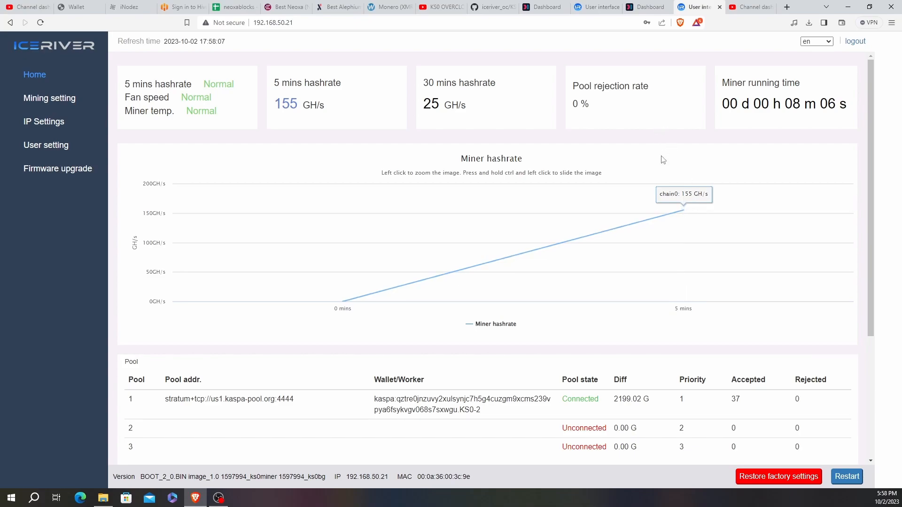
mouse_move(600, 74)
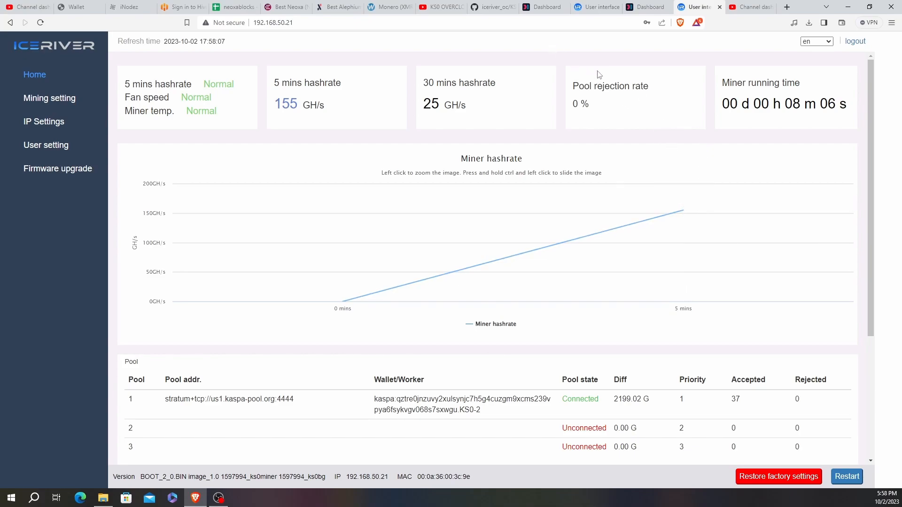
mouse_move(539, 18)
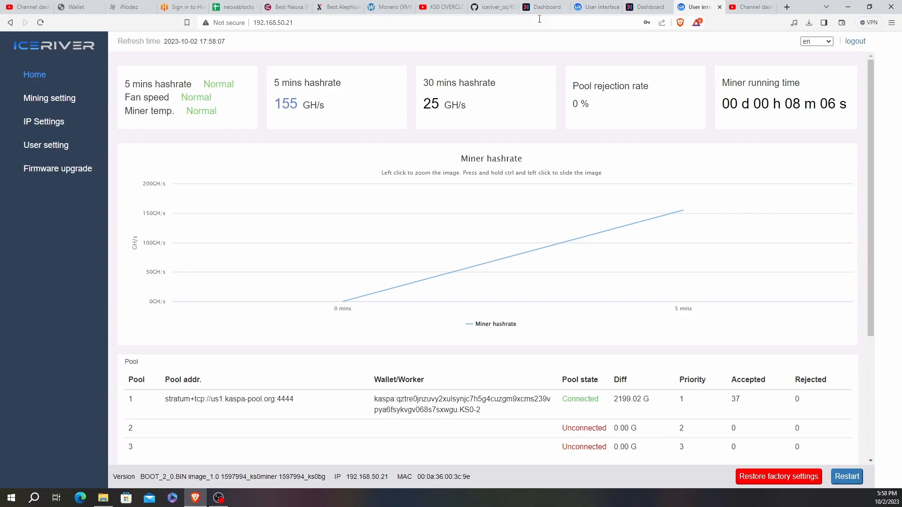
Compare KS0-2 at 61 GH/s with KS0-1, ending on KS0-1 at 164.93 GH/s
left_click(543, 8)
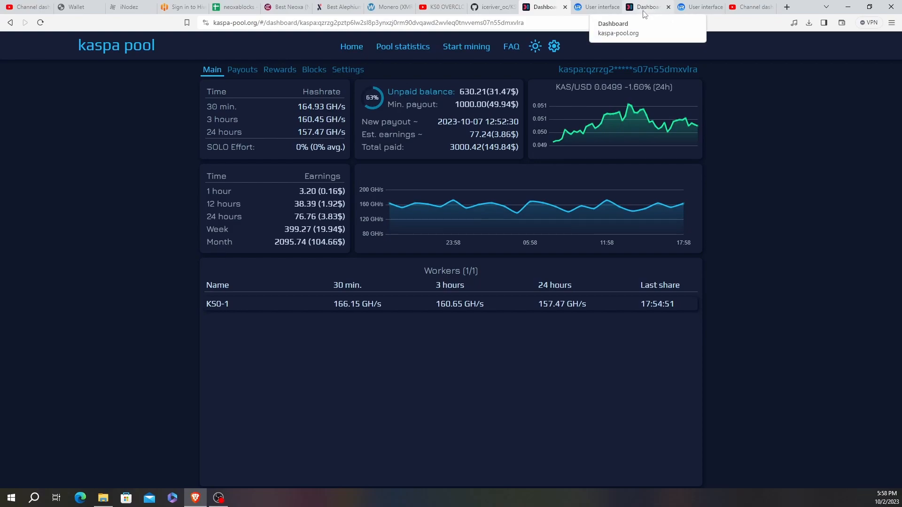
mouse_move(524, 141)
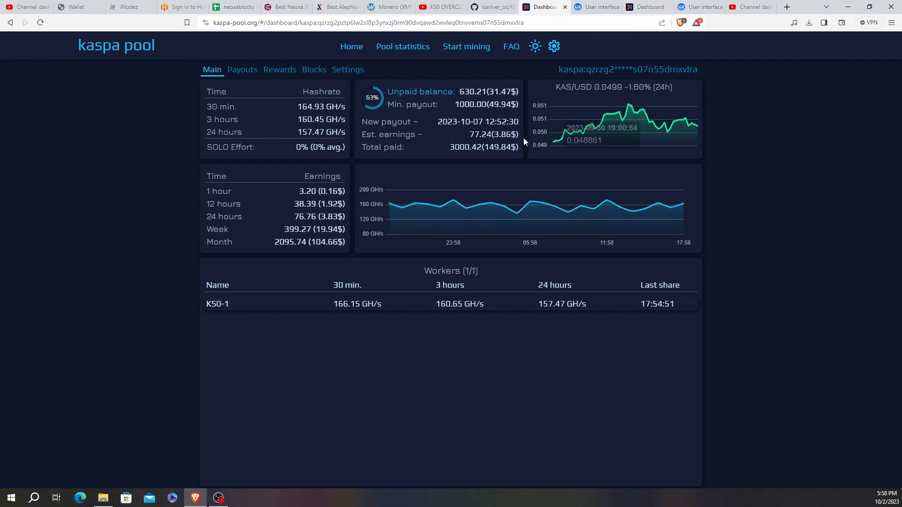
left_click(641, 8)
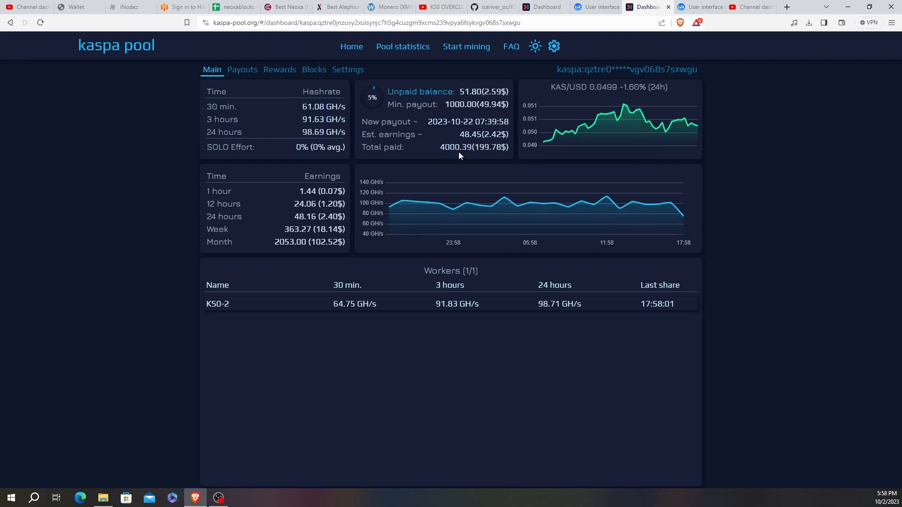
left_click(541, 8)
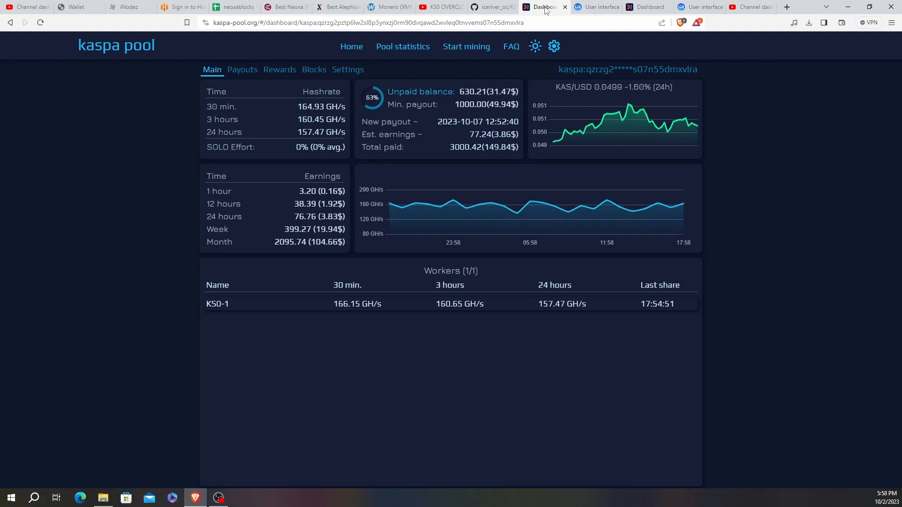
View the KS0-1 payout address in Kaspa Explorer with its 5,413.13 KAS balance
left_click(543, 6)
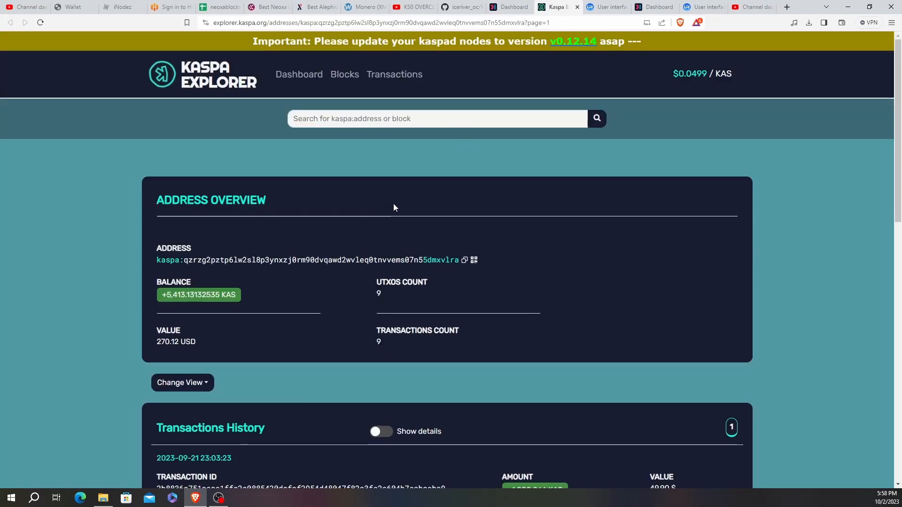
mouse_move(229, 290)
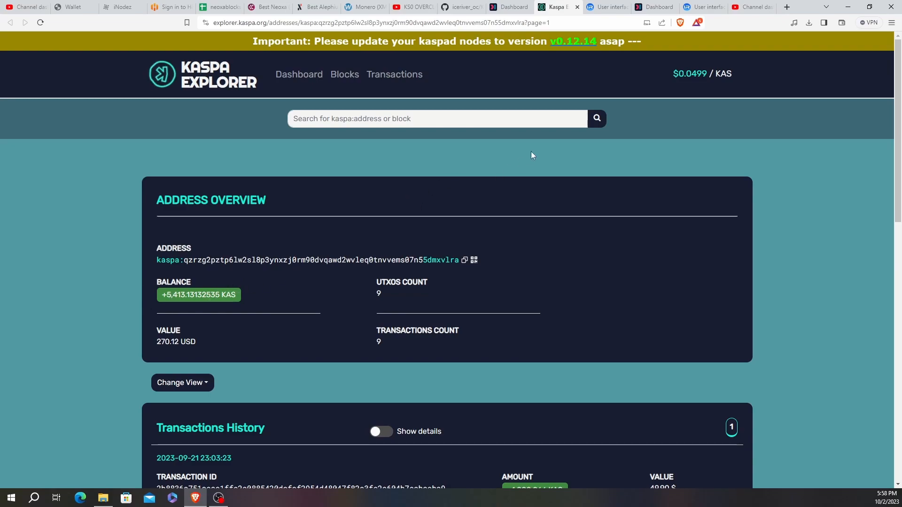
Check both workers' pool dashboards, close Kaspa Explorer, and return to the 192.168.50.21 miner status page
left_click(506, 7)
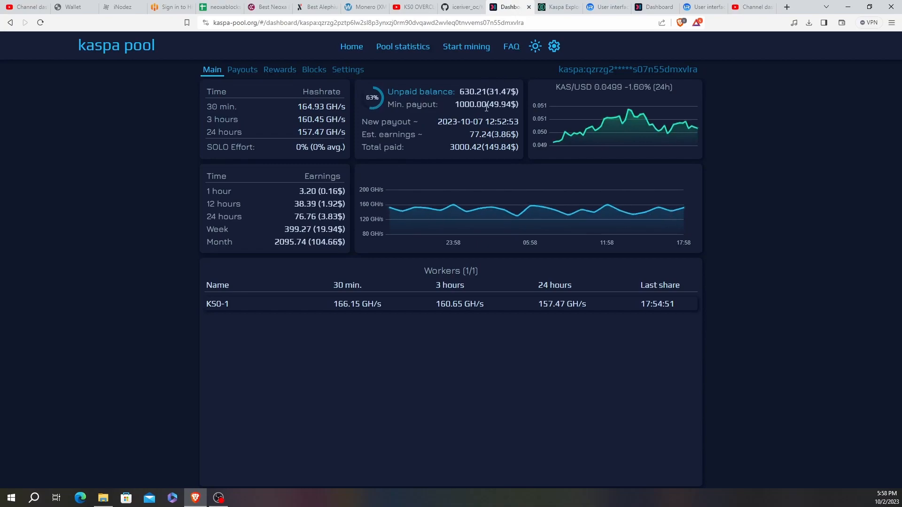
left_click(654, 7)
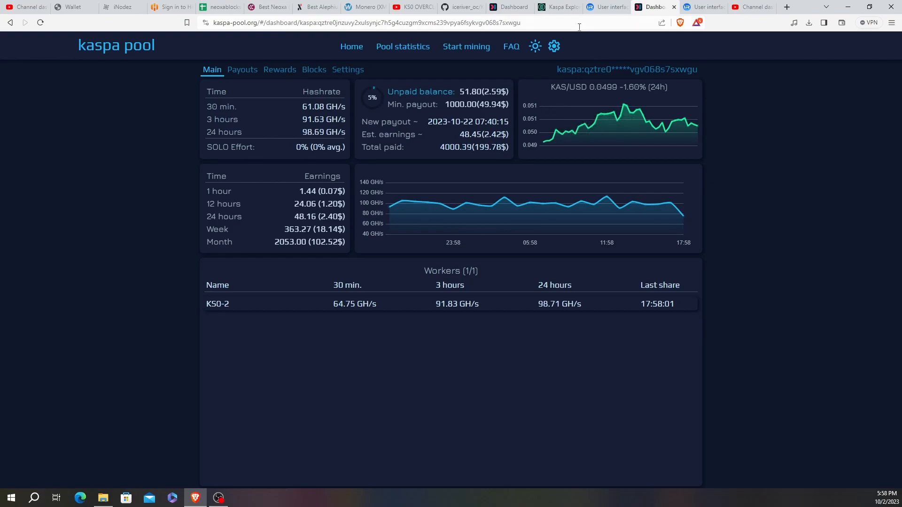
mouse_move(558, 6)
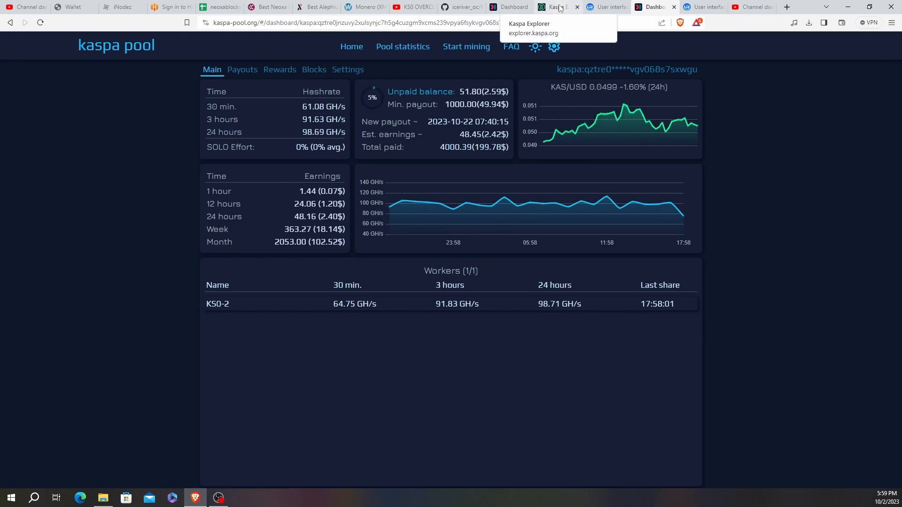
mouse_move(513, 9)
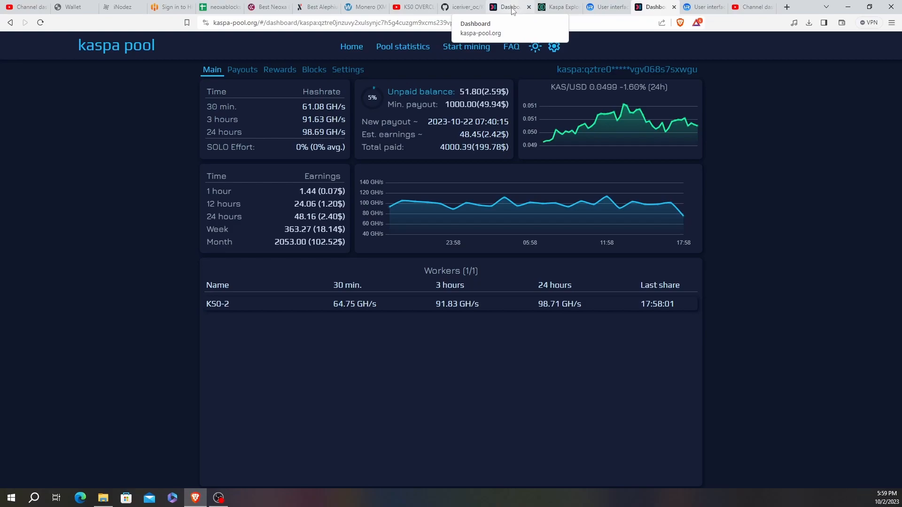
mouse_move(464, 8)
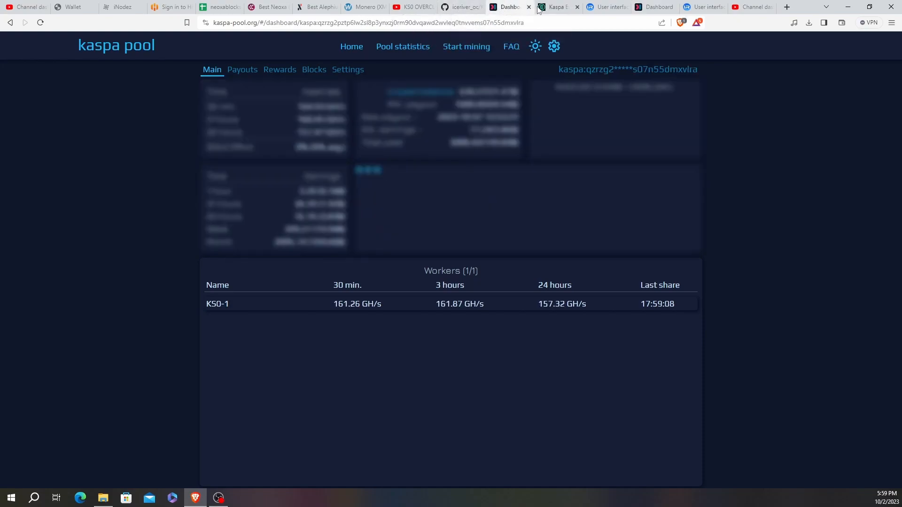
left_click(554, 7)
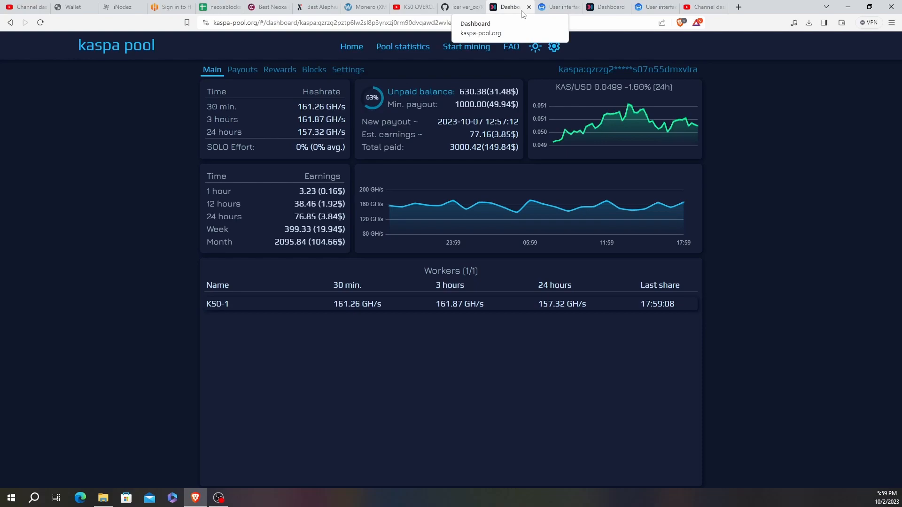
left_click(604, 7)
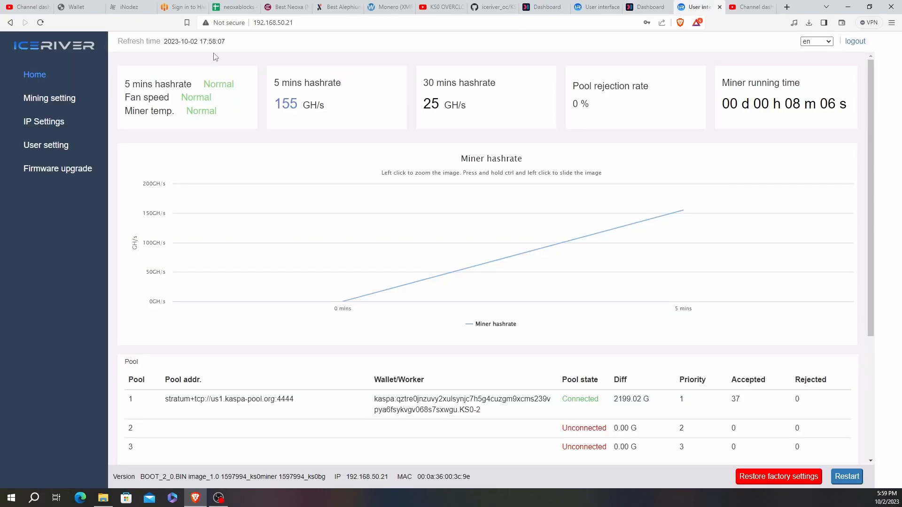
Reload the KS0-2 miner status to show 155 GH/s with 45 accepted shares
left_click(43, 23)
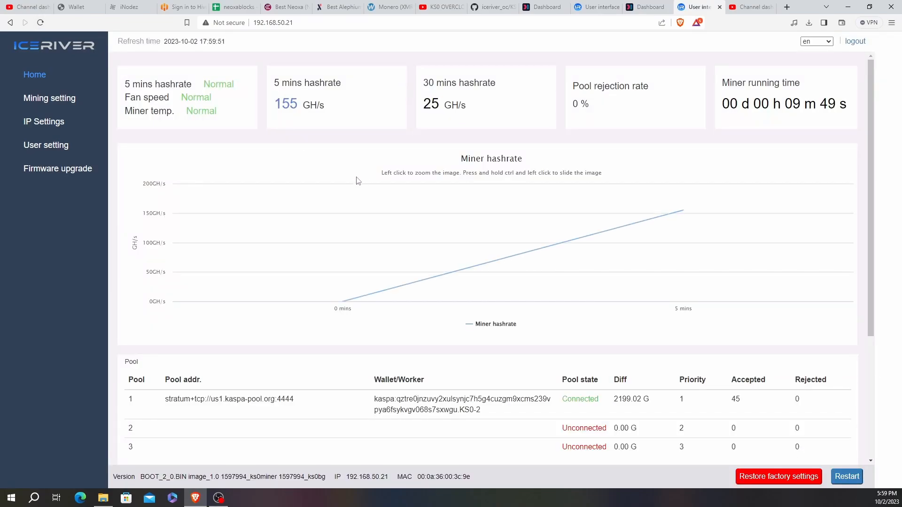
mouse_move(681, 363)
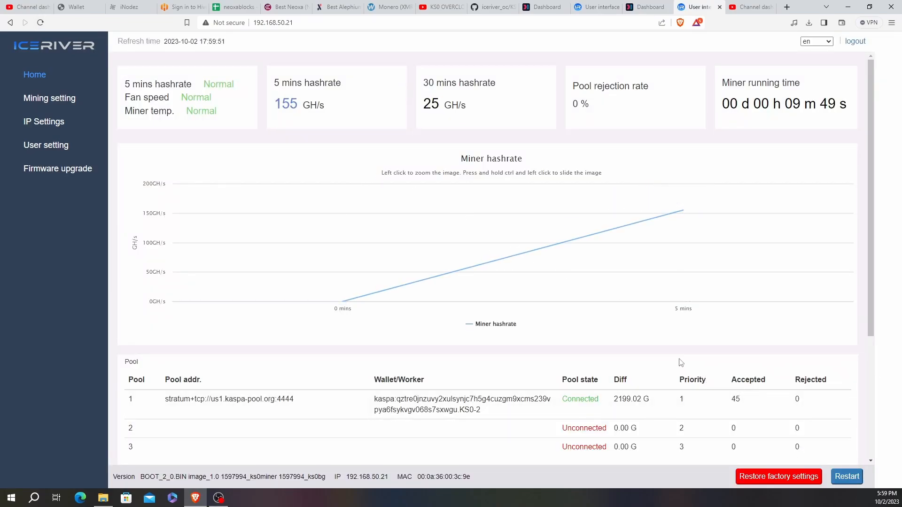
mouse_move(684, 210)
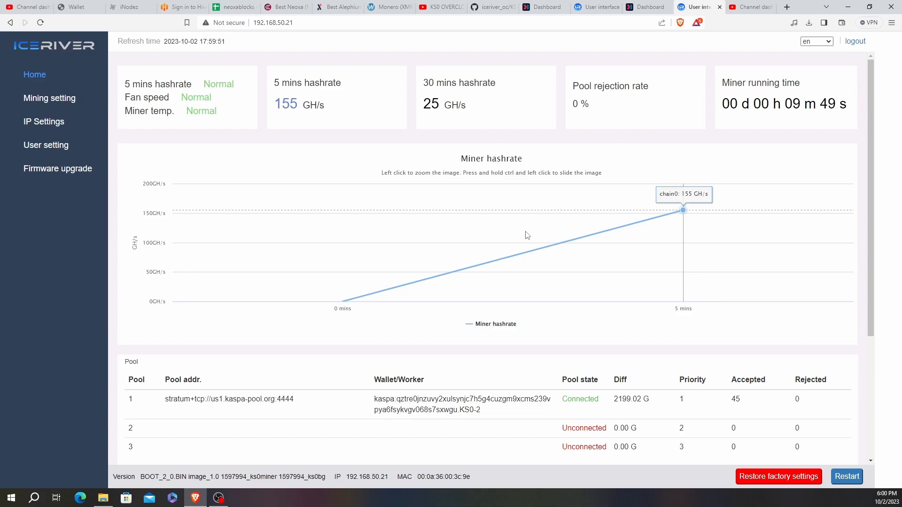
mouse_move(568, 241)
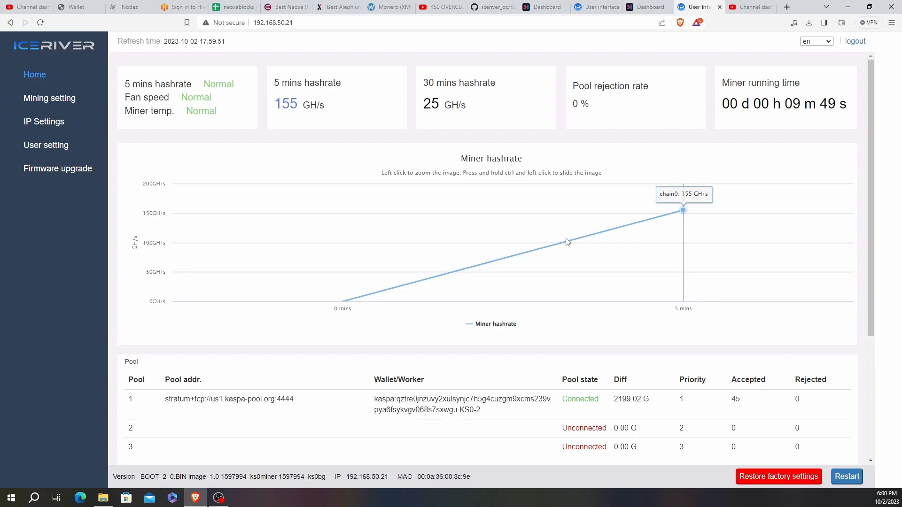
mouse_move(575, 258)
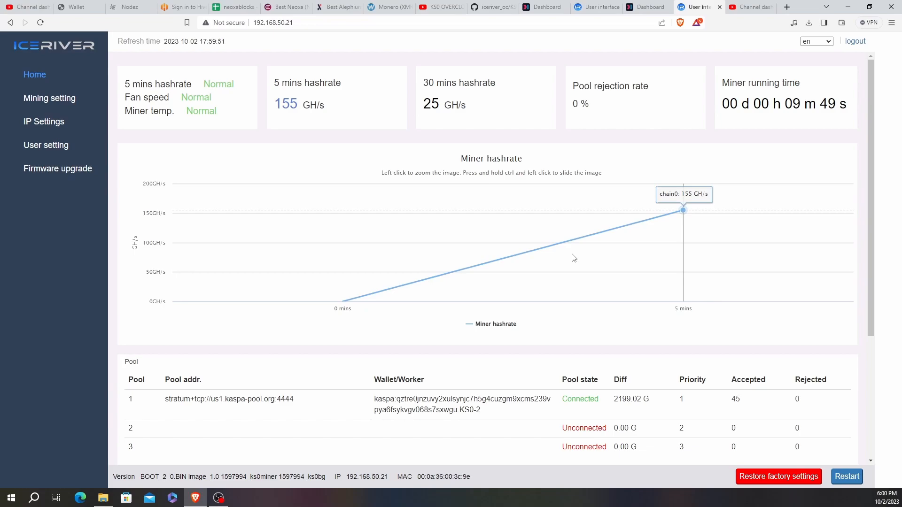
mouse_move(588, 263)
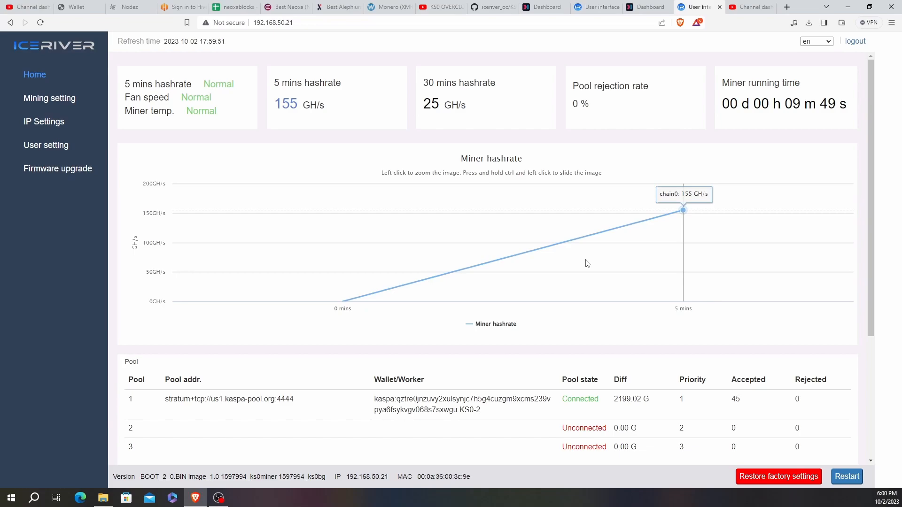
mouse_move(590, 266)
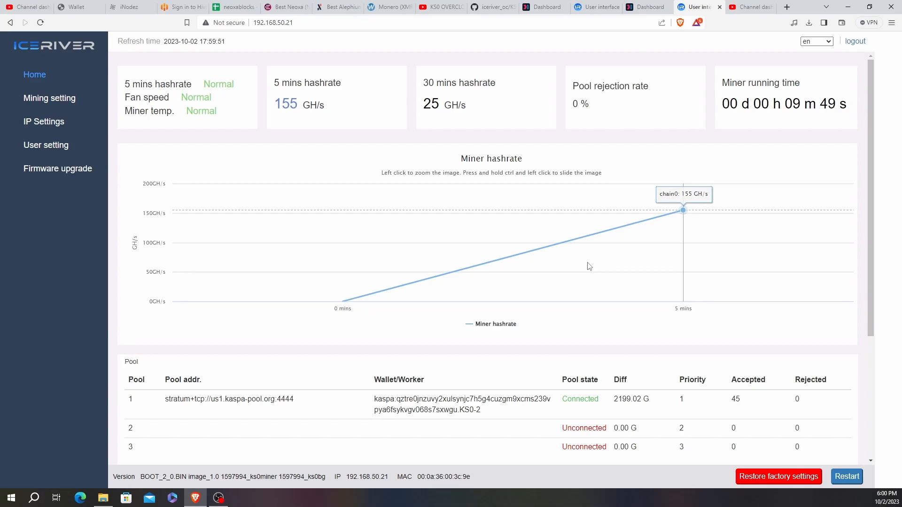
mouse_move(590, 286)
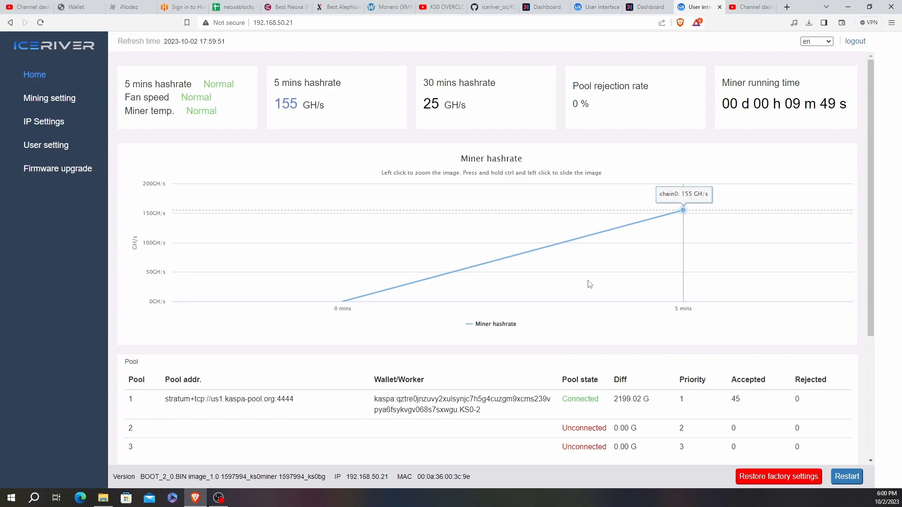
mouse_move(605, 291)
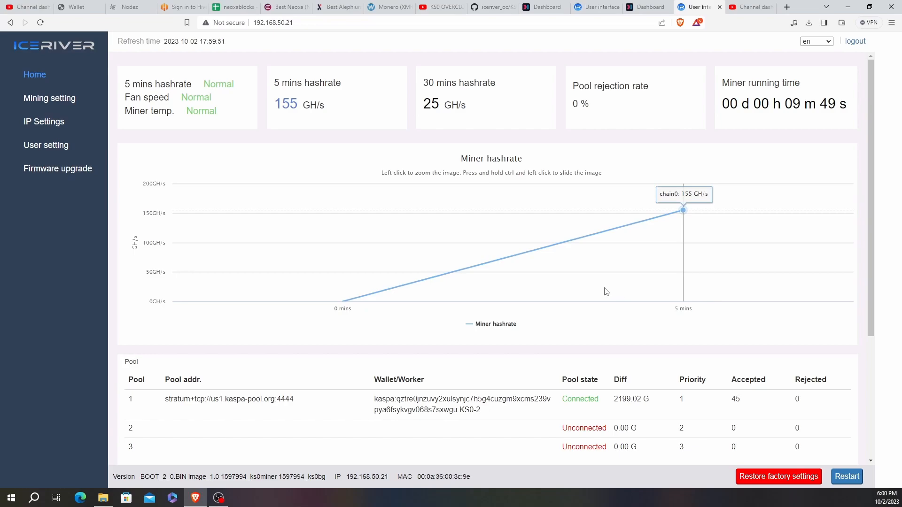
mouse_move(616, 294)
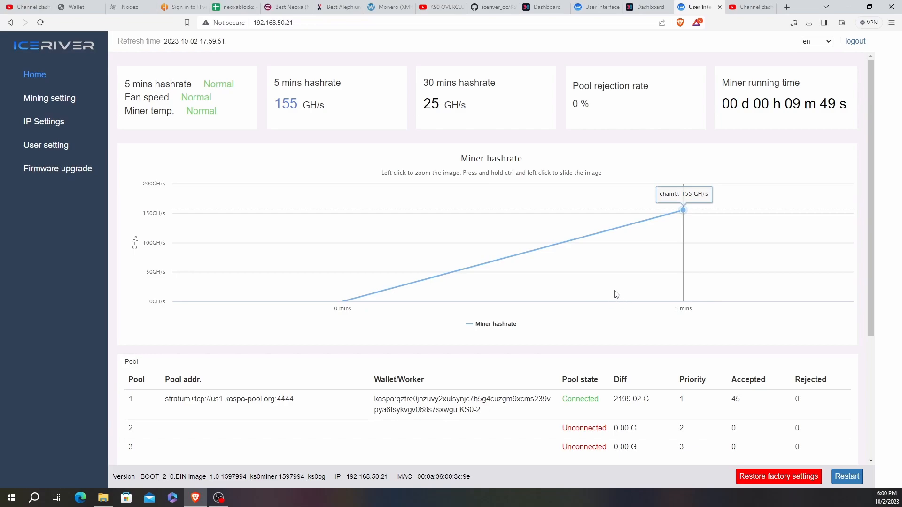
mouse_move(586, 287)
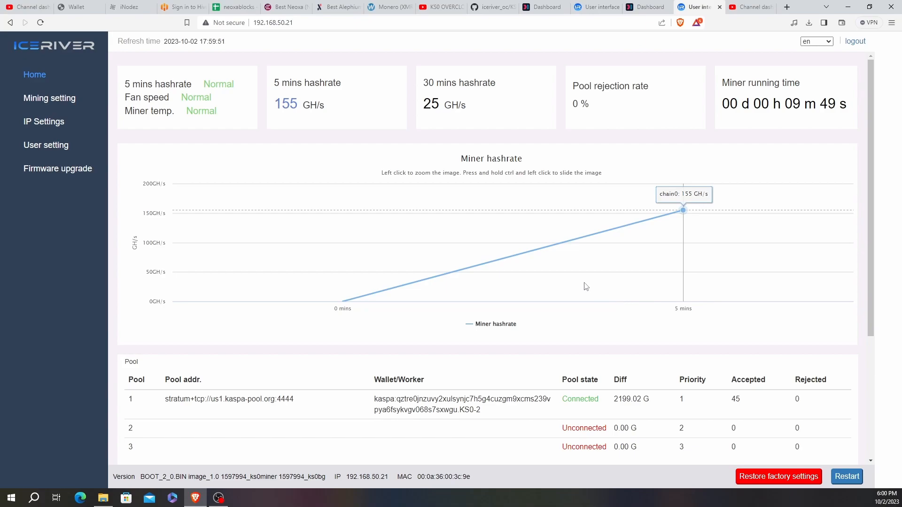
mouse_move(609, 294)
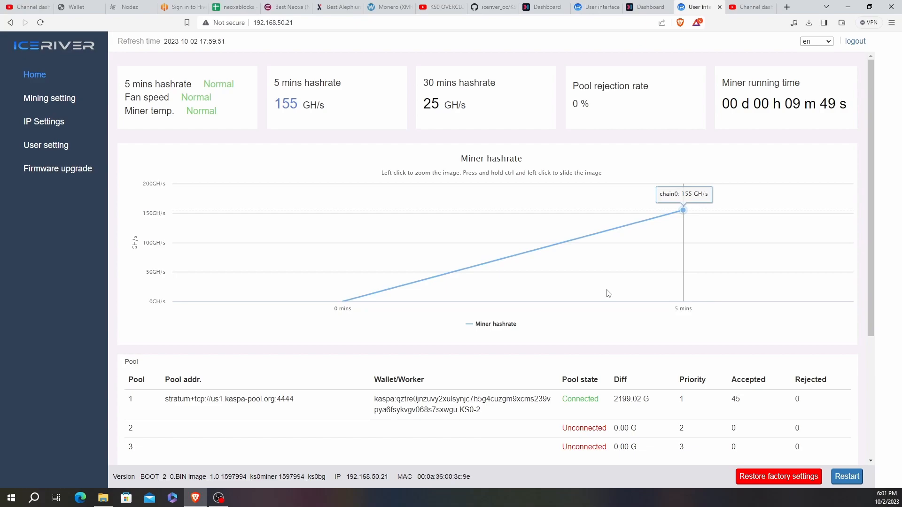
mouse_move(601, 293)
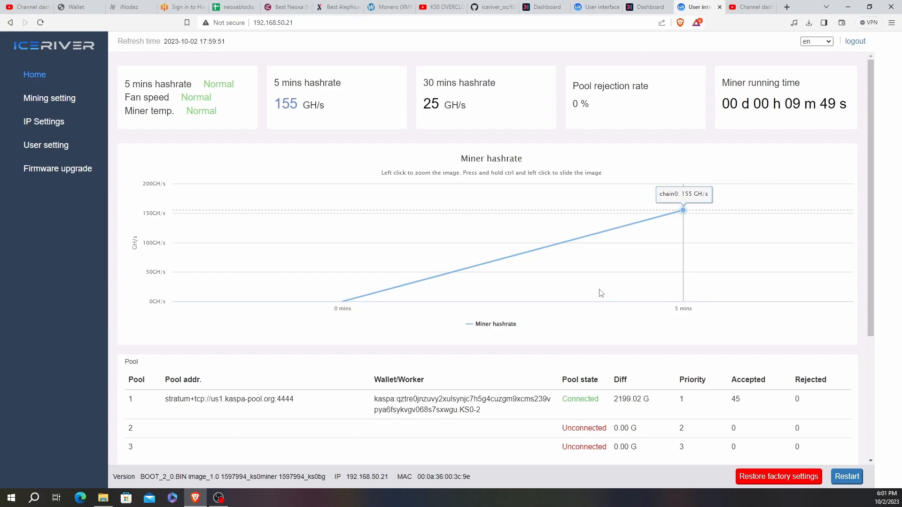
mouse_move(594, 310)
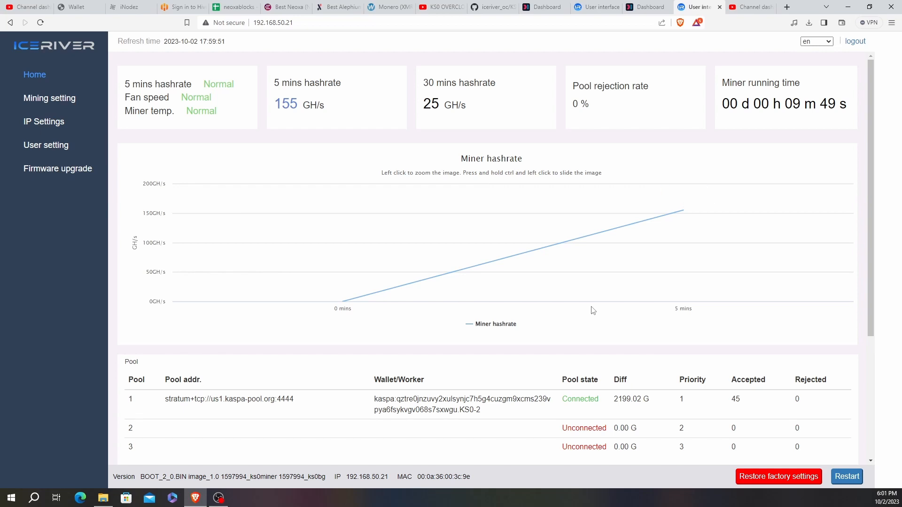